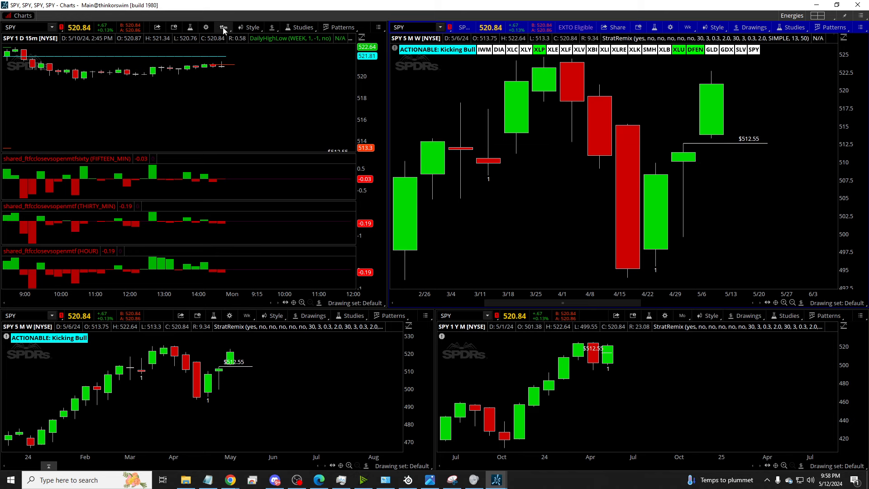
Step: Switch the top-left SPY chart to the 1 M : 1D time frame
left_click(224, 27)
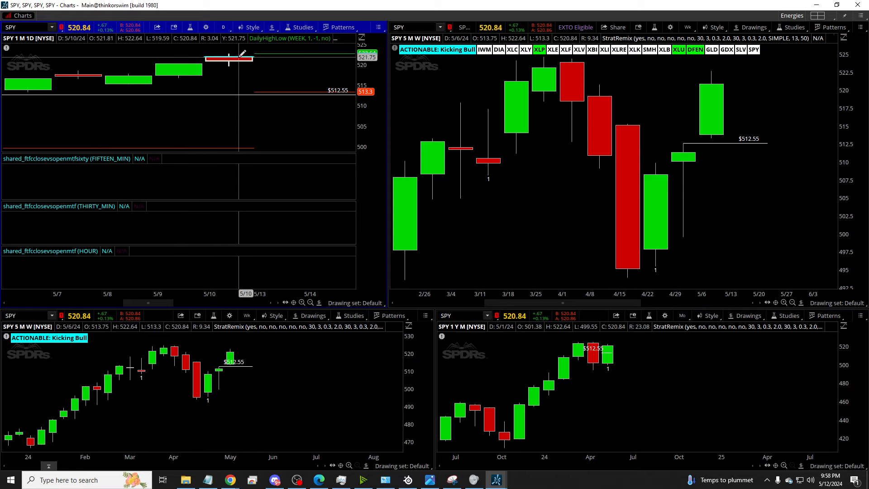
mouse_move(332, 127)
type("QQQ")
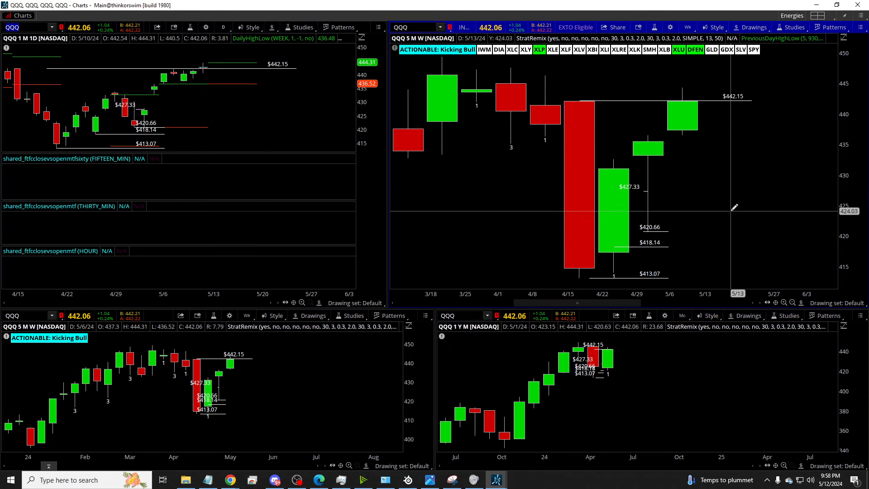
mouse_move(532, 141)
type("DIA")
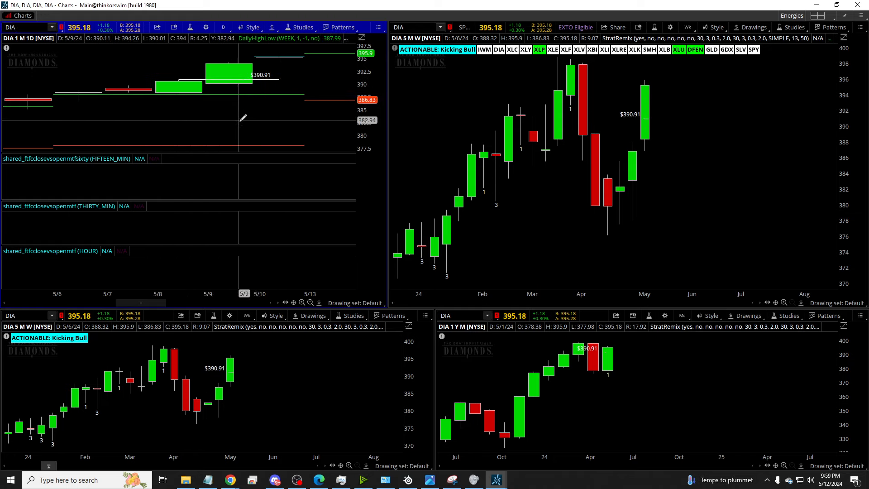
mouse_move(287, 73)
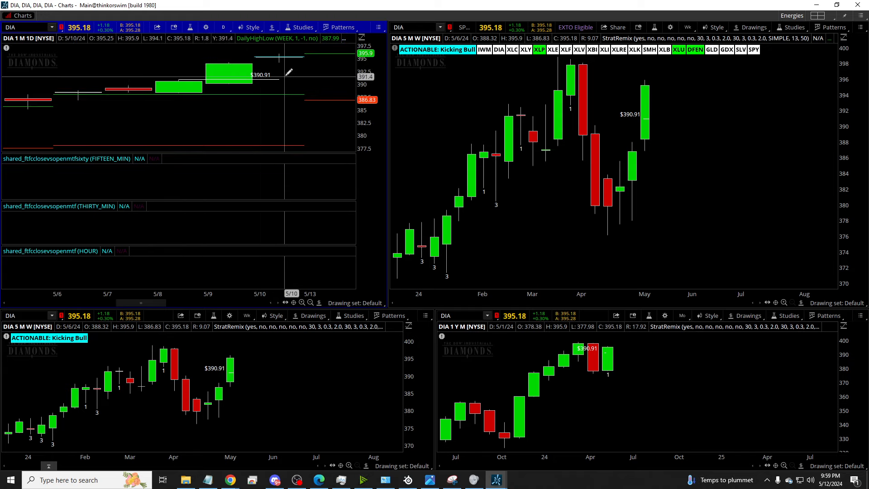
mouse_move(208, 86)
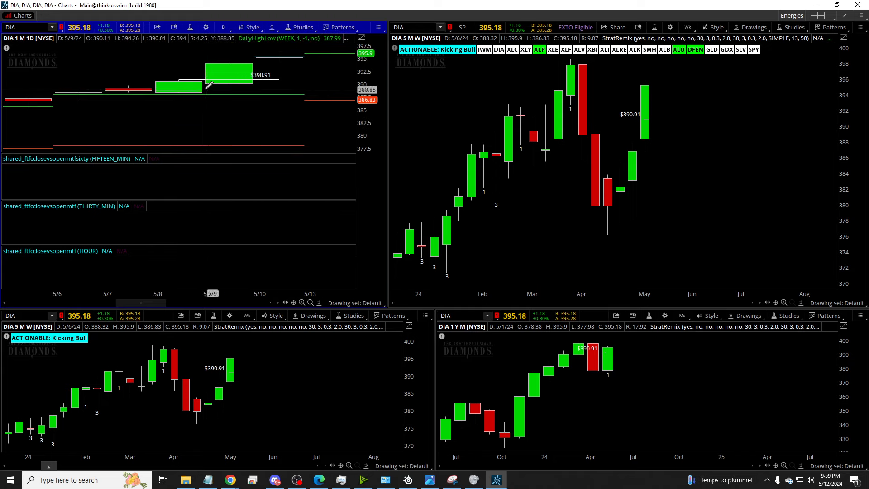
mouse_move(454, 119)
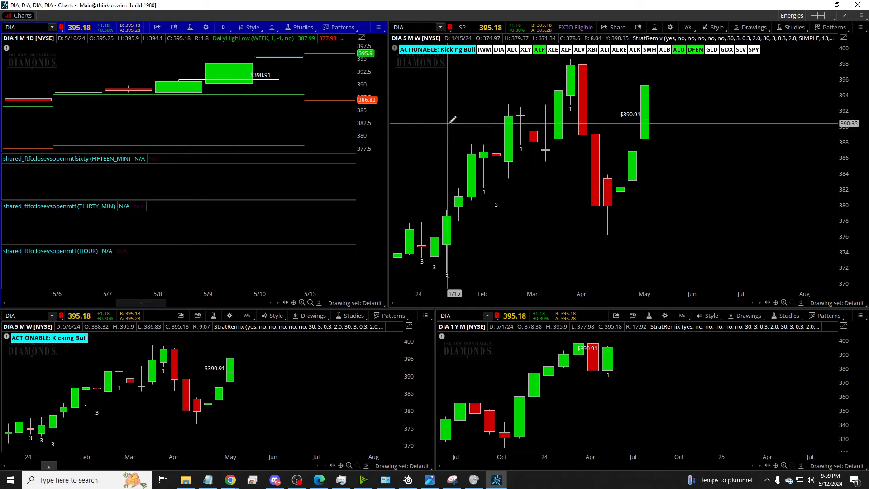
mouse_move(446, 70)
type("IWM")
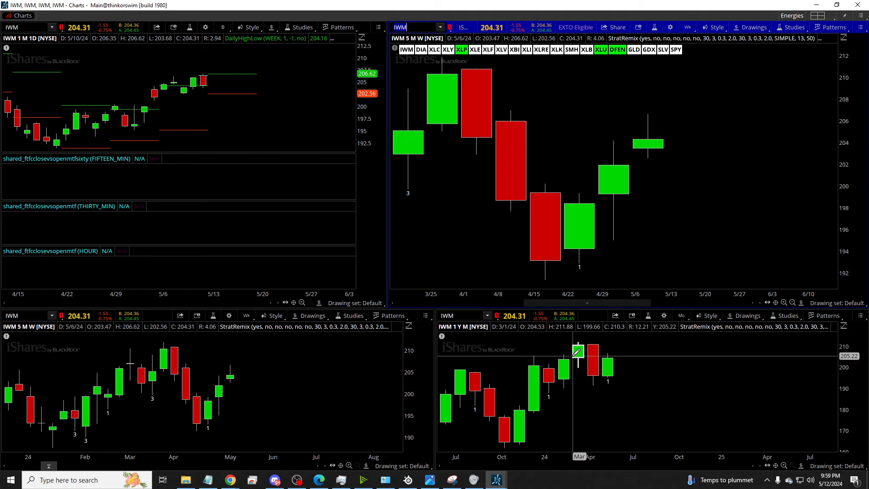
mouse_move(474, 136)
type("XLU")
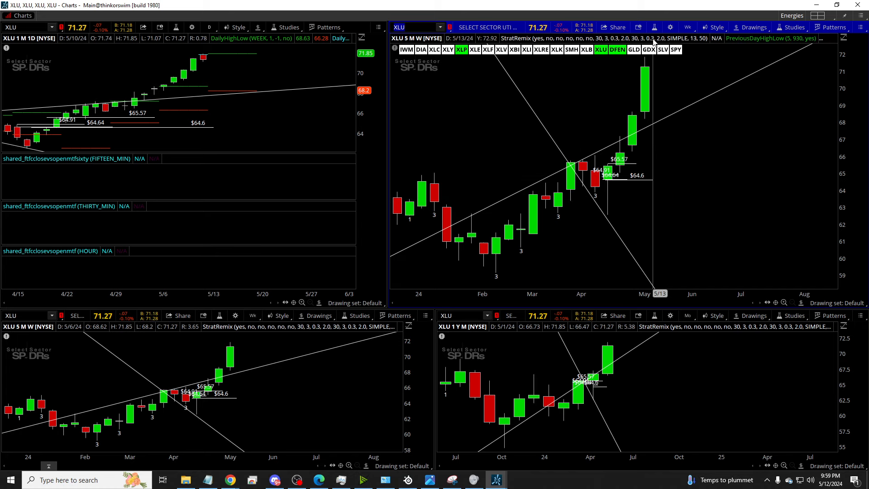
Step: Set the lower-right chart to 5 Y : Q bars, then enter GD in the symbol box
left_click(687, 27)
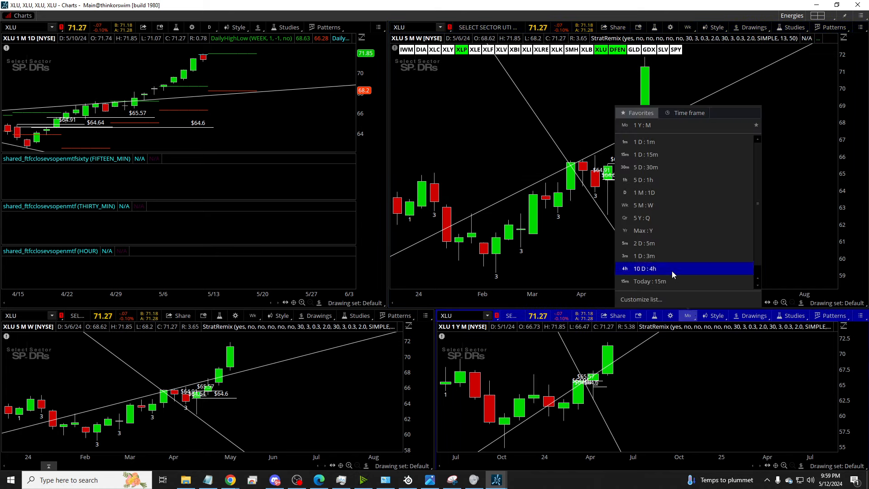
left_click(642, 217)
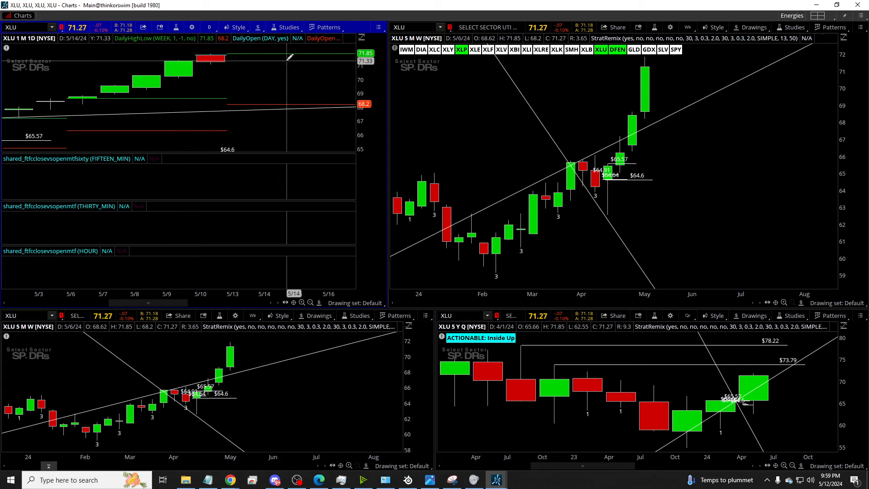
mouse_move(266, 50)
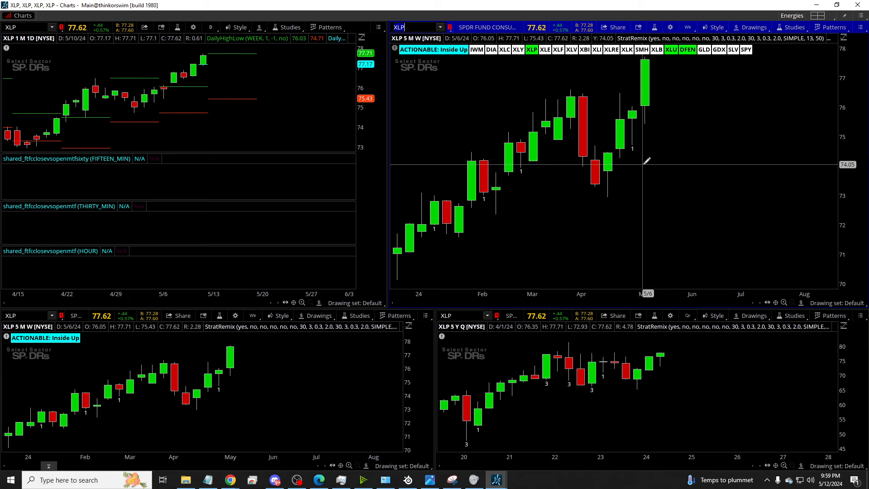
mouse_move(642, 43)
type("NOC")
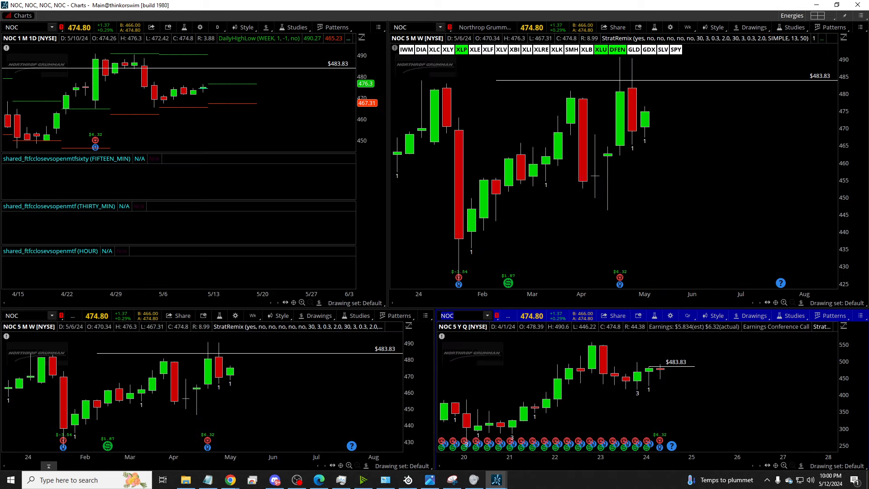
type("GD")
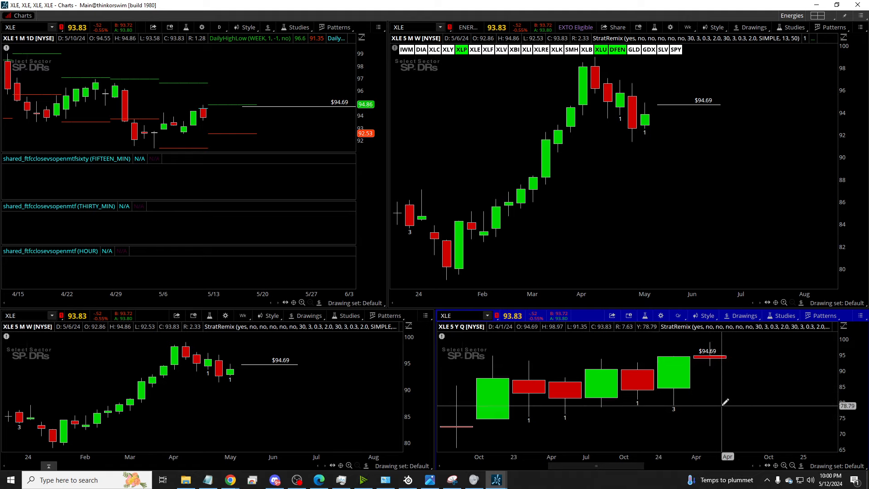
mouse_move(658, 103)
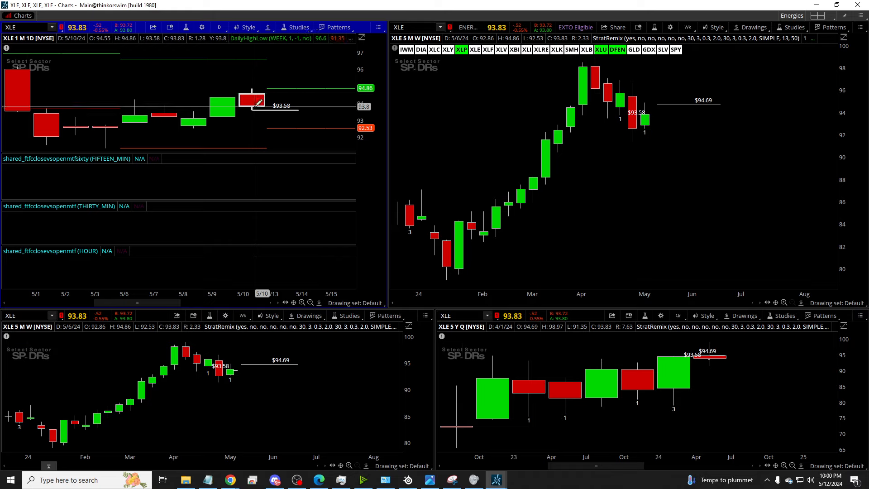
mouse_move(195, 123)
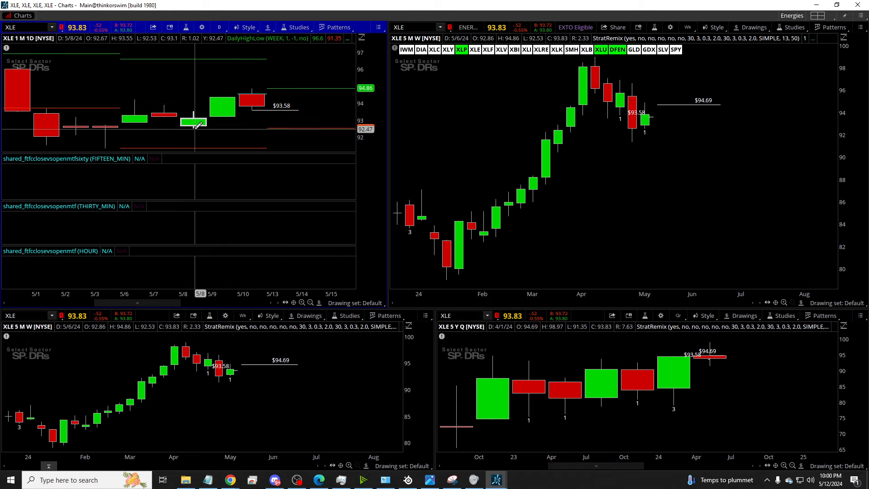
mouse_move(193, 122)
type("OXY")
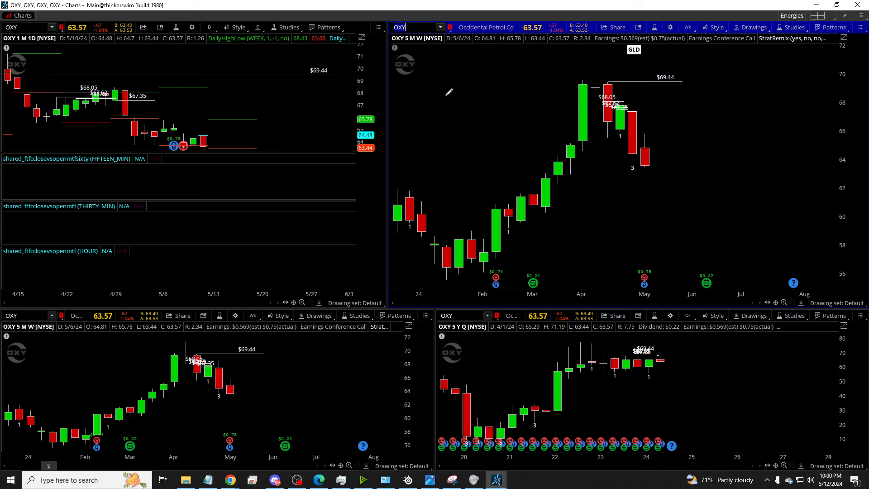
Step: Load PXD on all four charts via the linked symbol box
left_click(634, 49)
type("XOM")
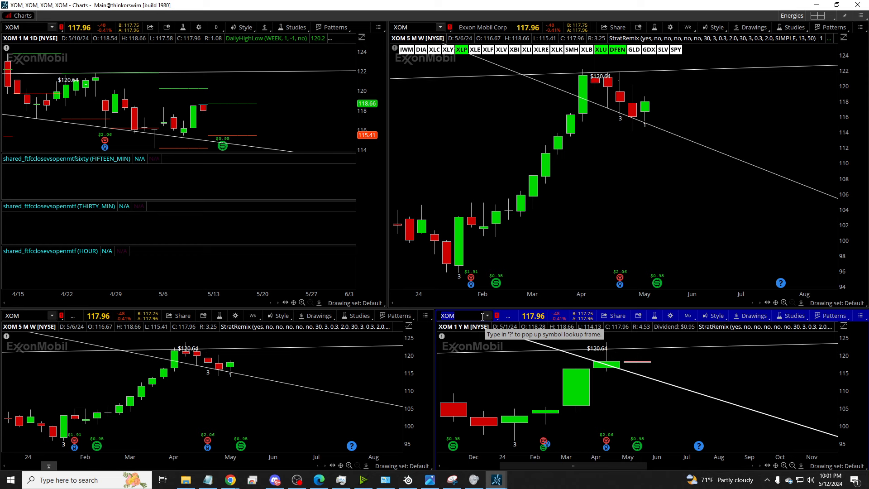
type("PXD")
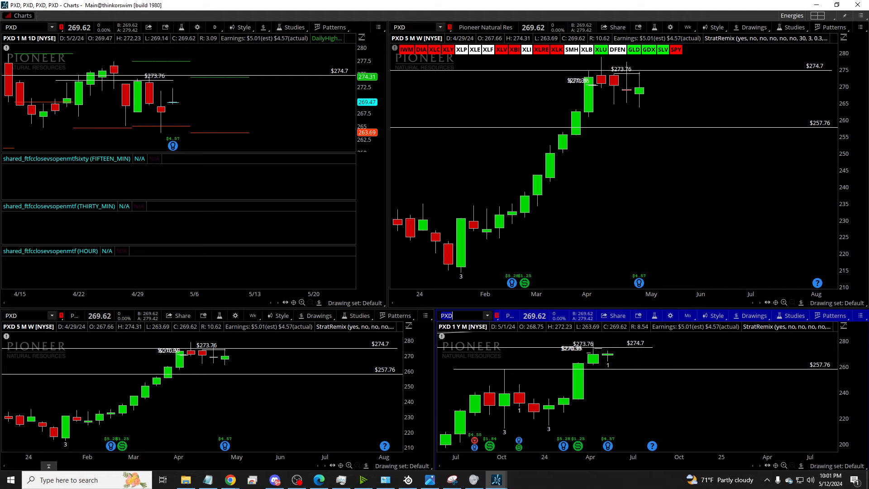
mouse_move(449, 250)
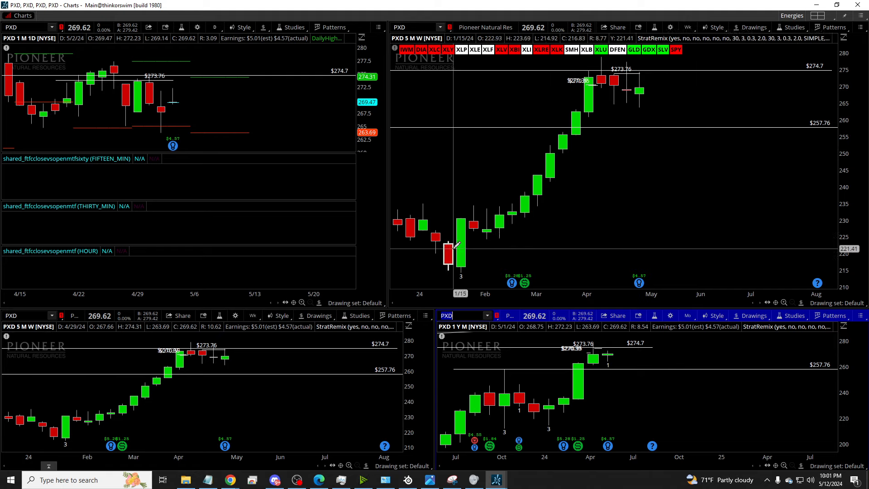
mouse_move(581, 76)
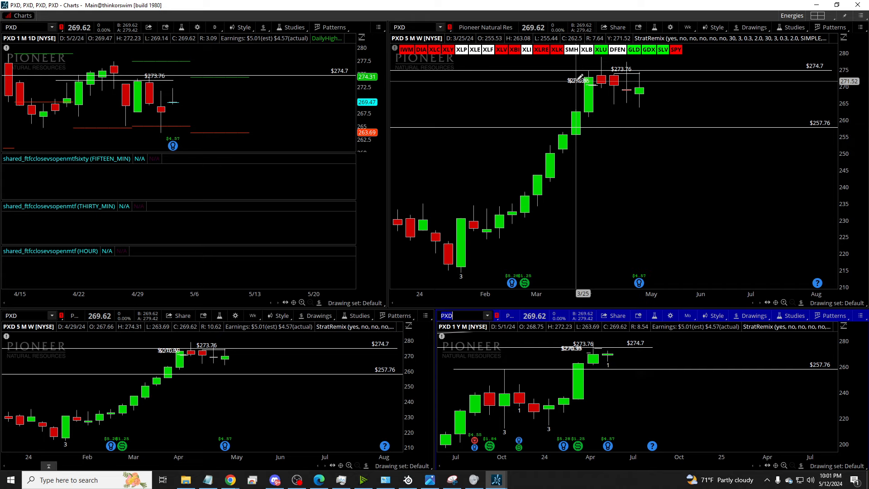
mouse_move(499, 217)
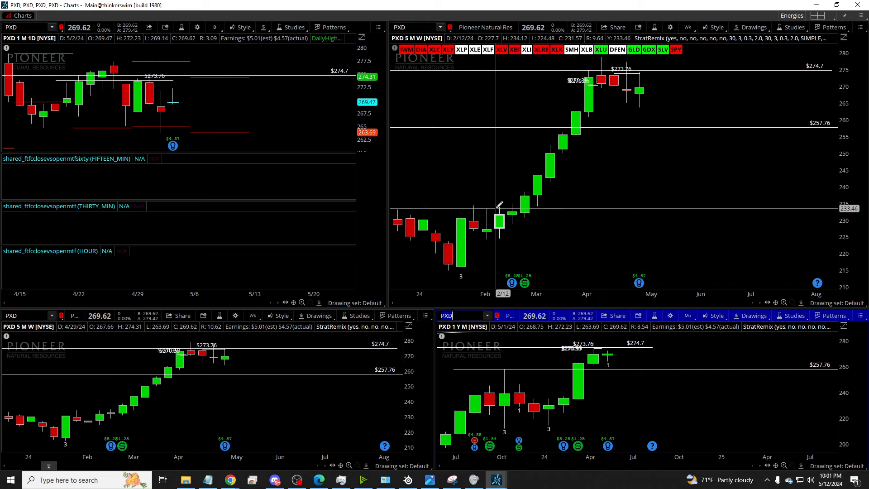
mouse_move(609, 250)
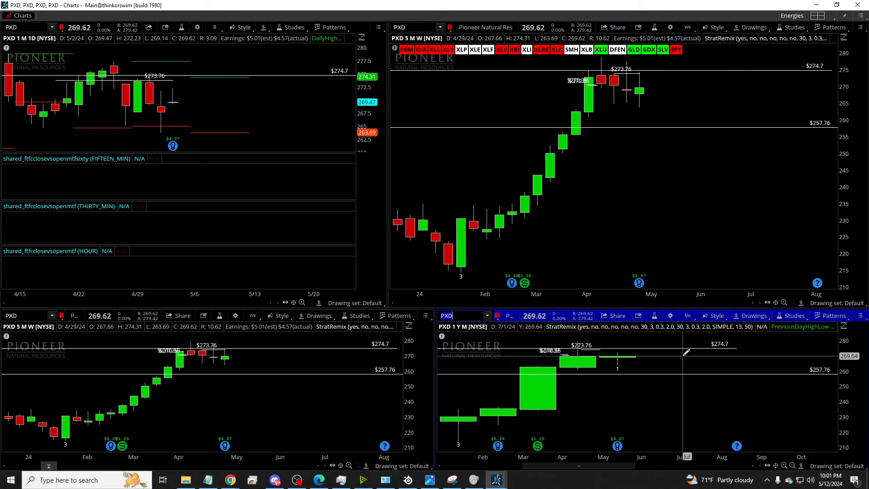
mouse_move(697, 327)
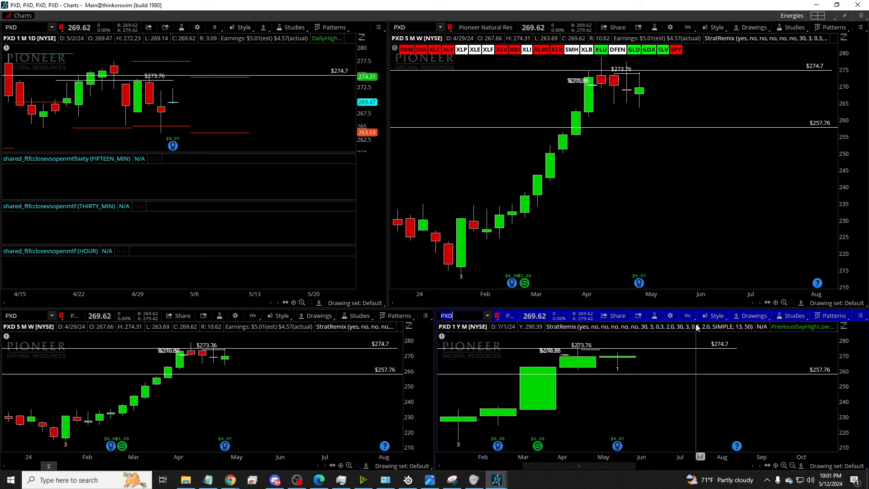
mouse_move(695, 361)
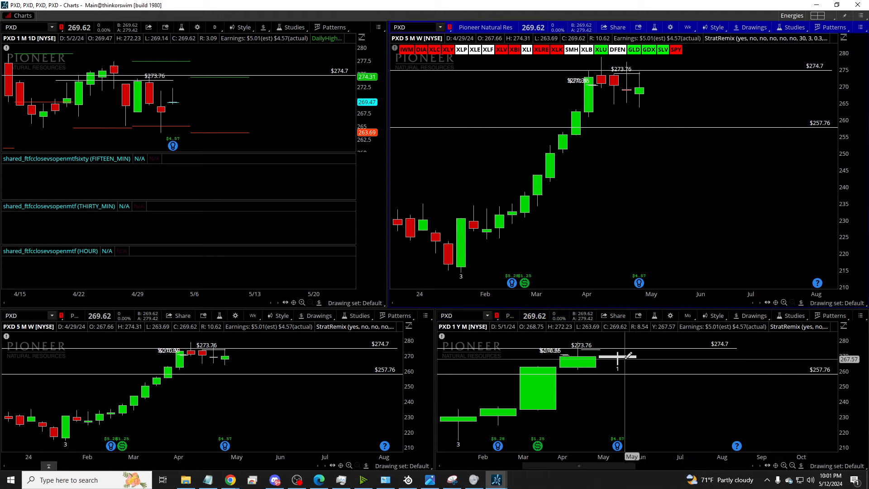
mouse_move(650, 347)
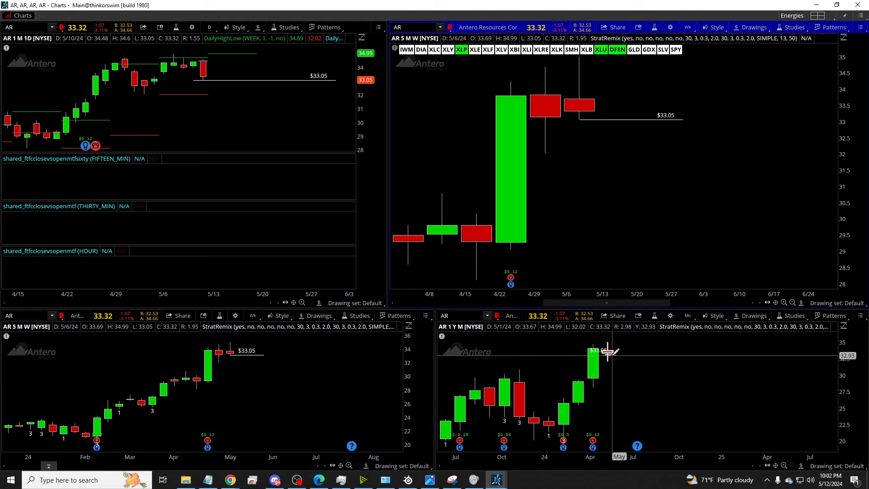
mouse_move(607, 352)
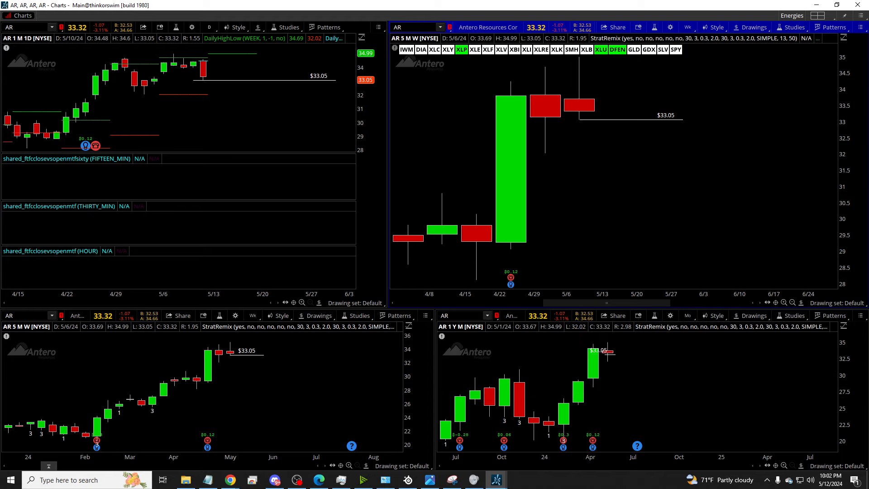
Step: Load ConocoPhillips (COP) on all four charts
type("COP")
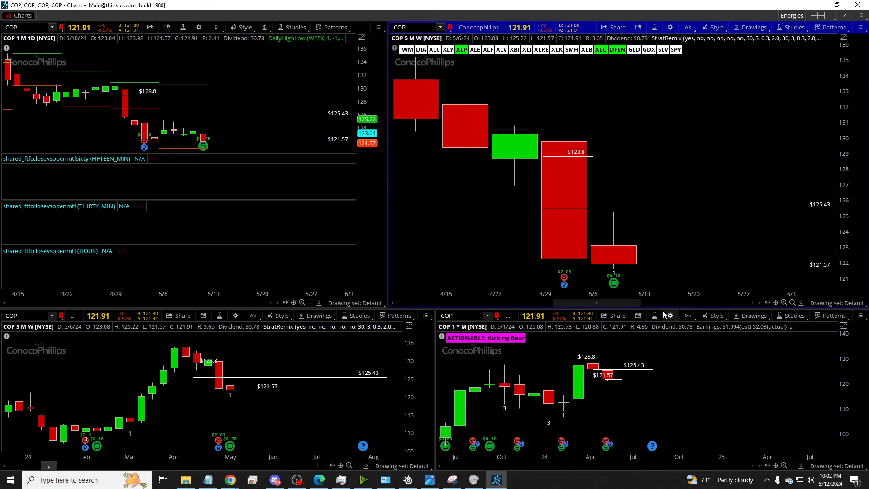
mouse_move(604, 405)
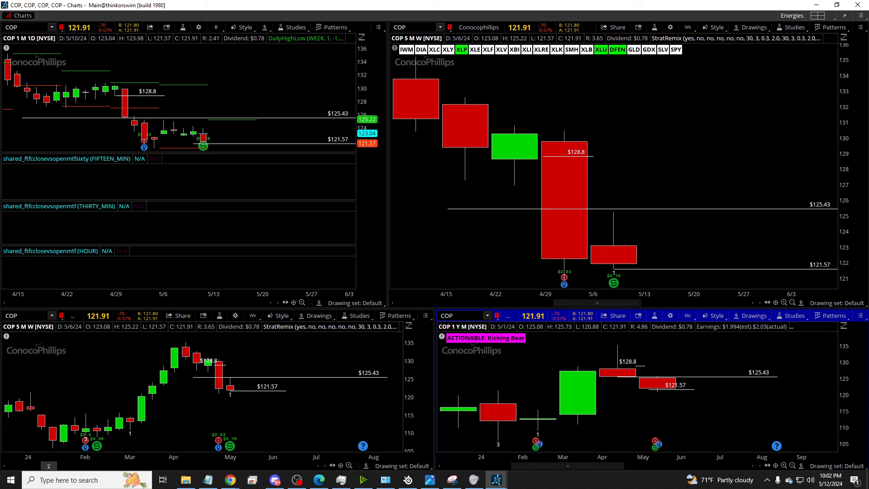
Step: Step the grid through DVN, FANG, RRC and CVX via the linked symbol box
type("DVN")
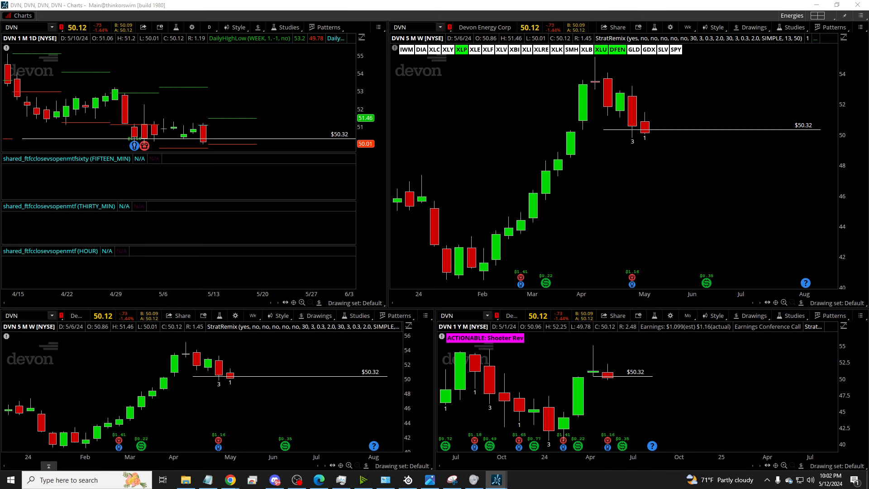
mouse_move(596, 372)
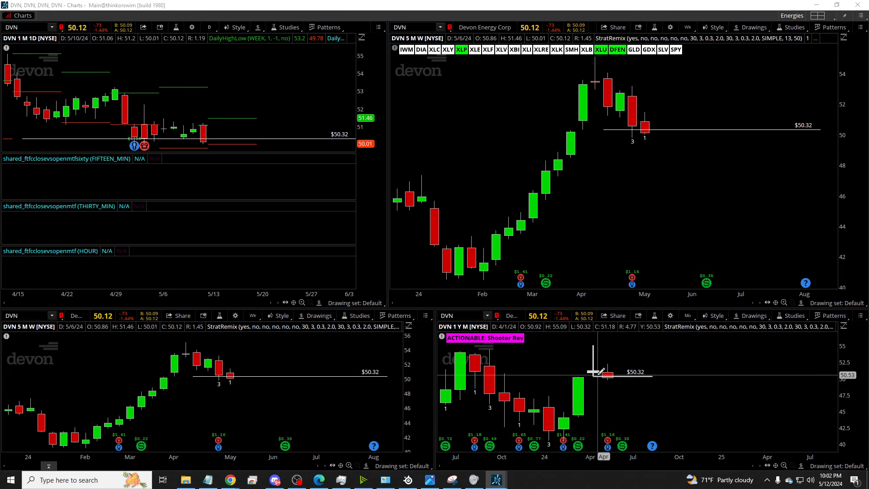
mouse_move(596, 372)
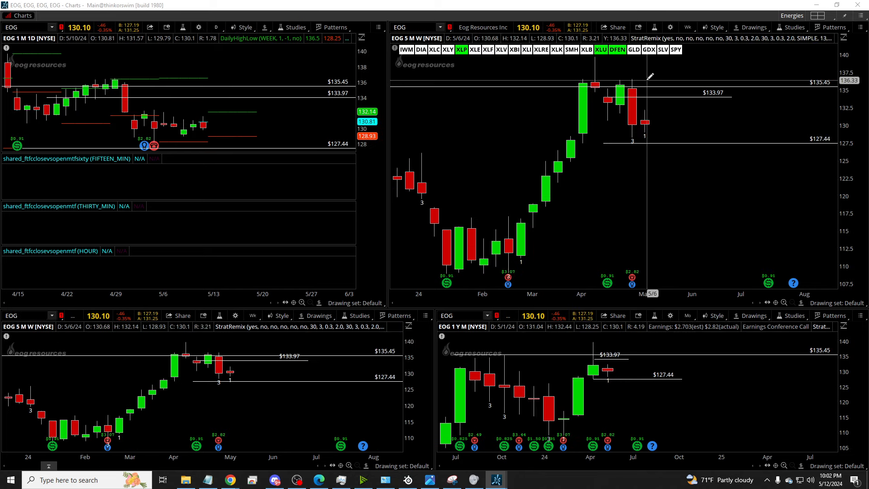
mouse_move(598, 377)
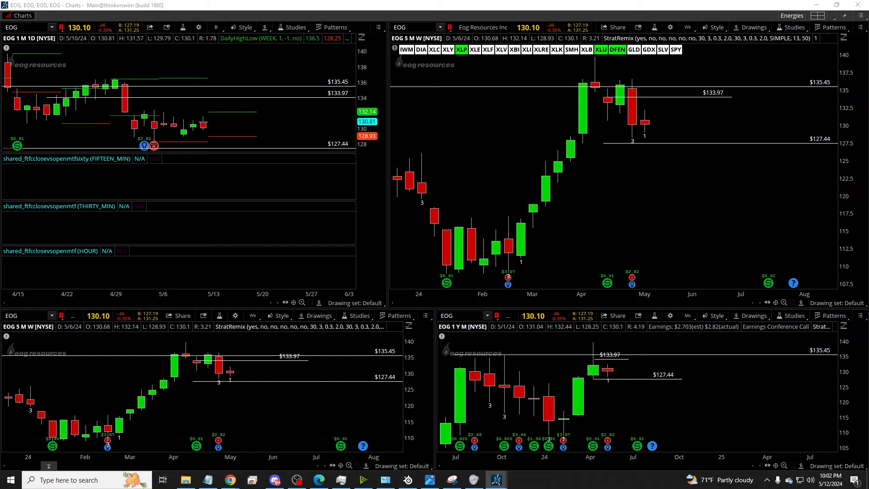
mouse_move(708, 180)
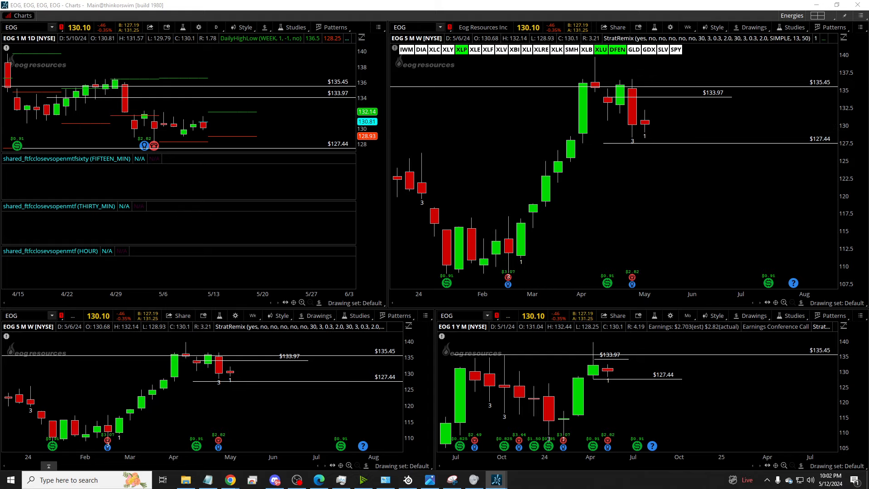
type("FANG")
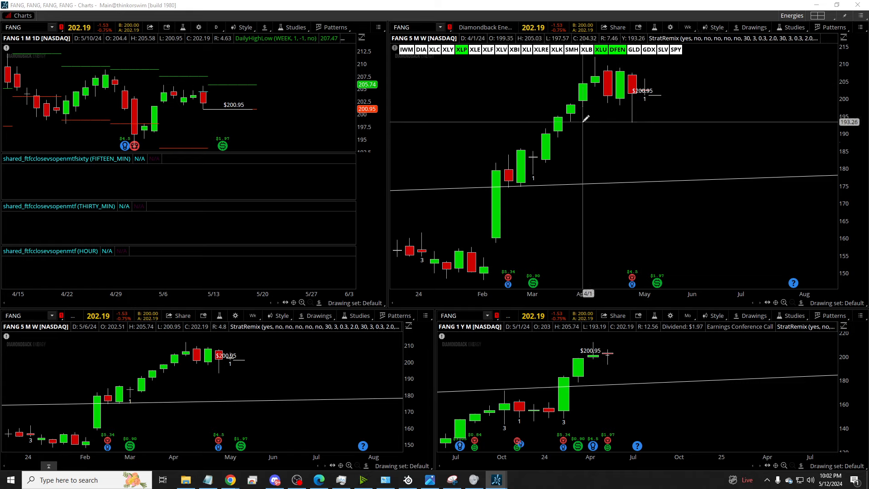
mouse_move(606, 352)
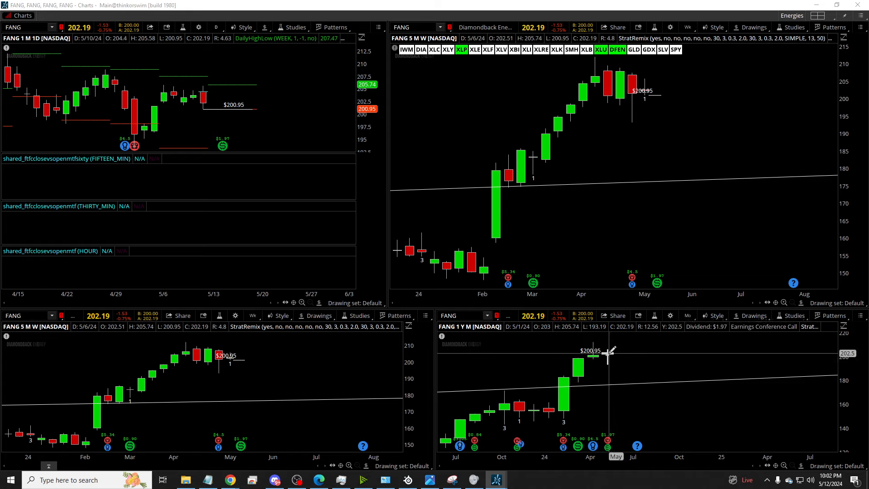
mouse_move(606, 353)
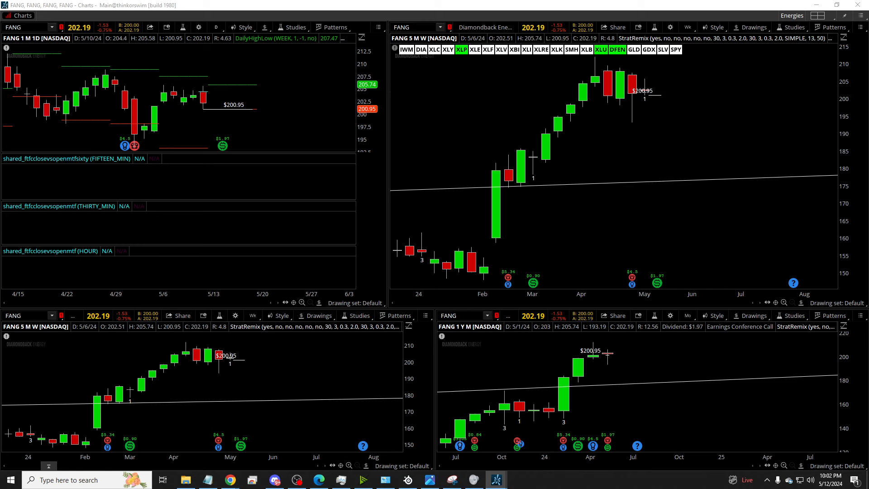
type("RRC")
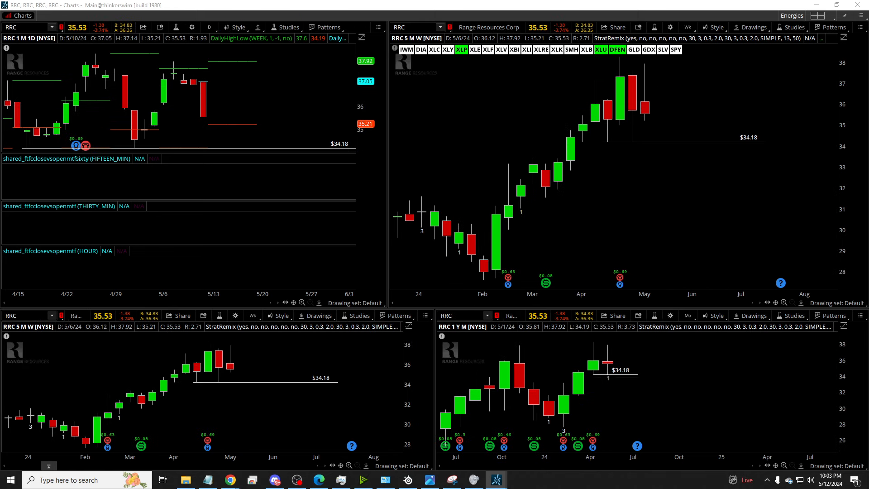
mouse_move(607, 361)
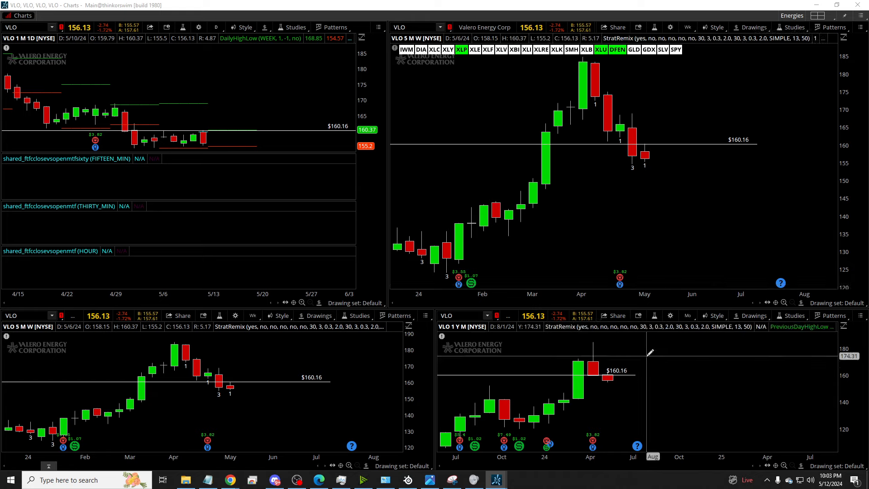
mouse_move(644, 165)
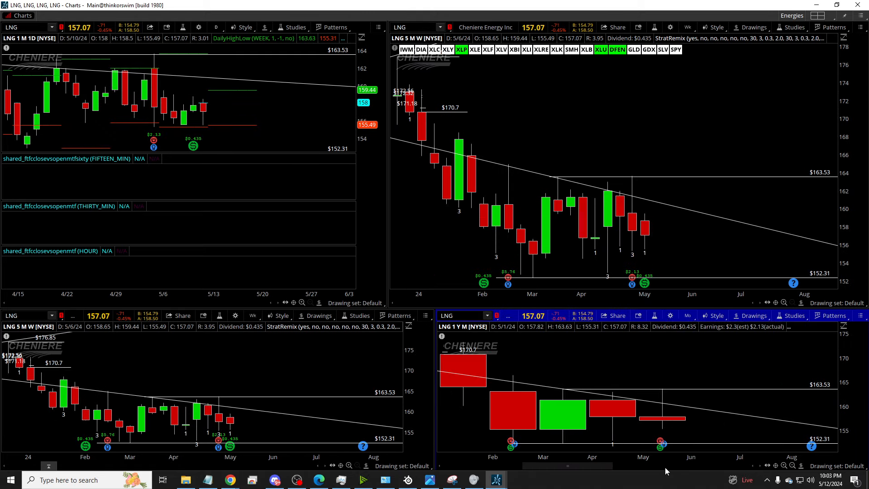
mouse_move(693, 268)
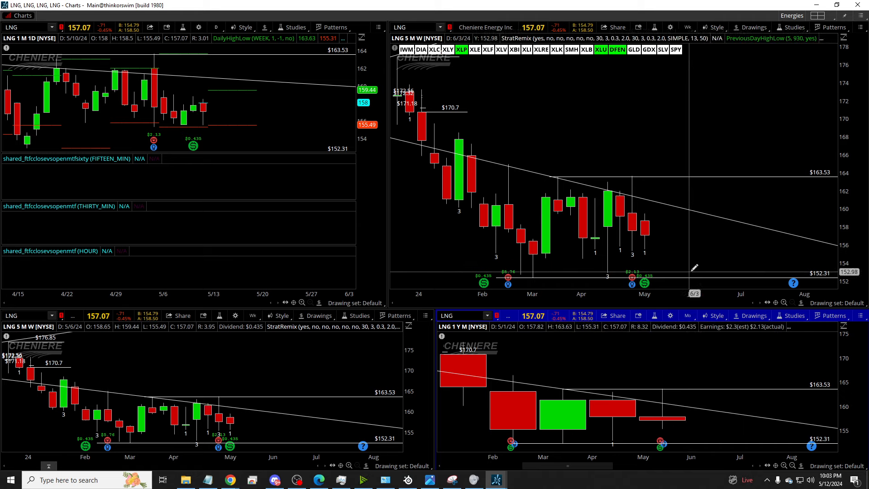
mouse_move(672, 128)
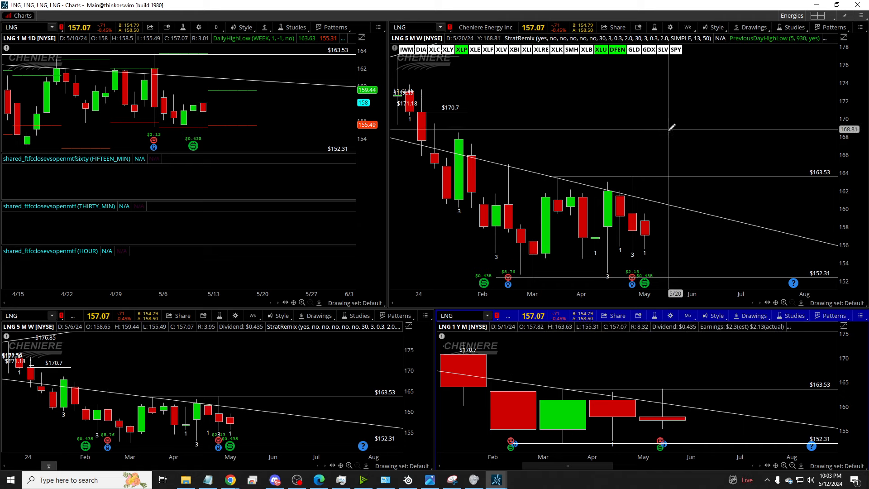
mouse_move(653, 175)
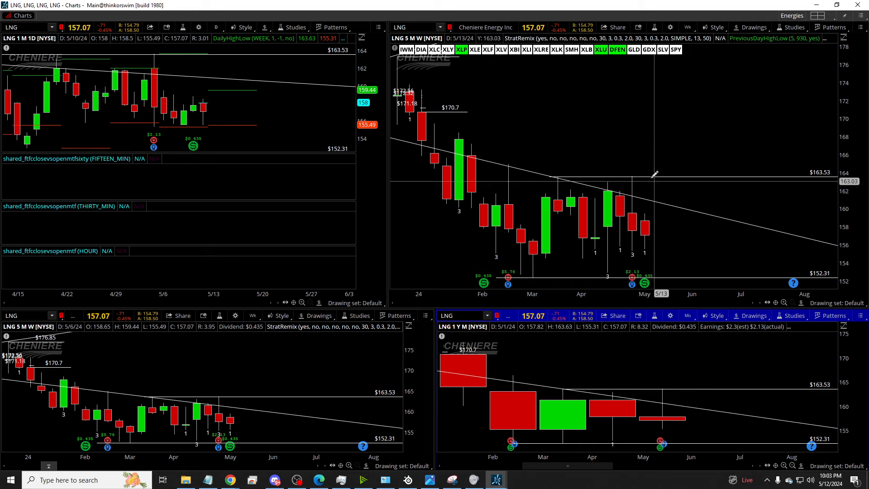
type("CVX")
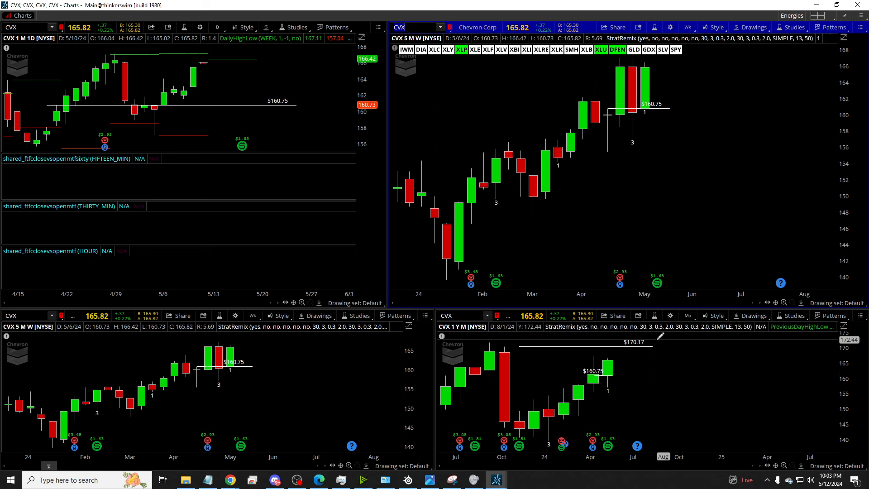
left_click(686, 316)
type("UAA")
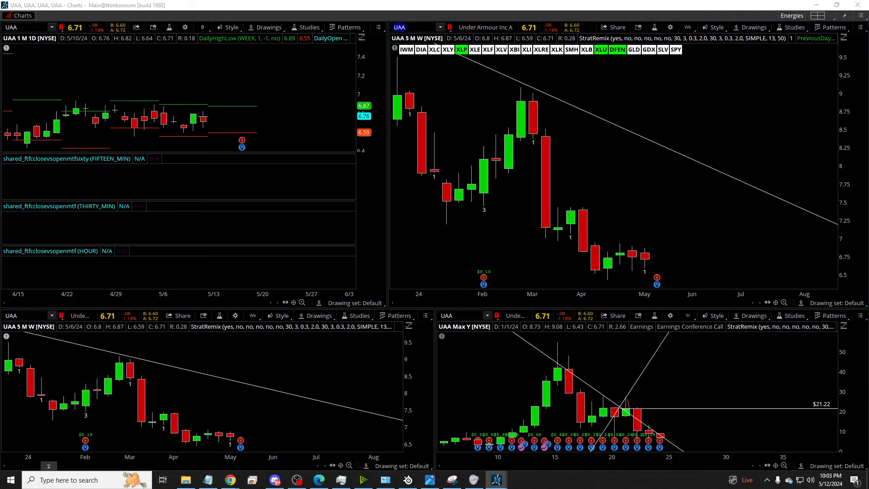
Step: Step the grid through NKE, ONON and UAA via the linked symbol box
type("NKE")
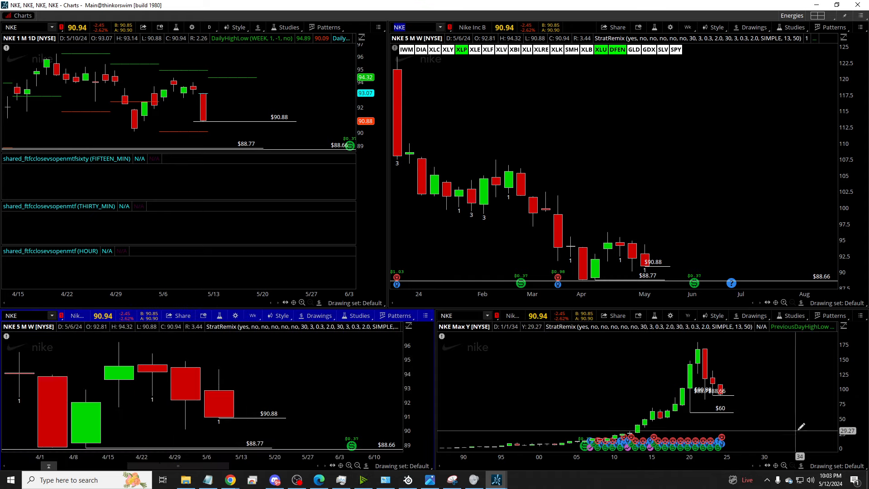
mouse_move(713, 389)
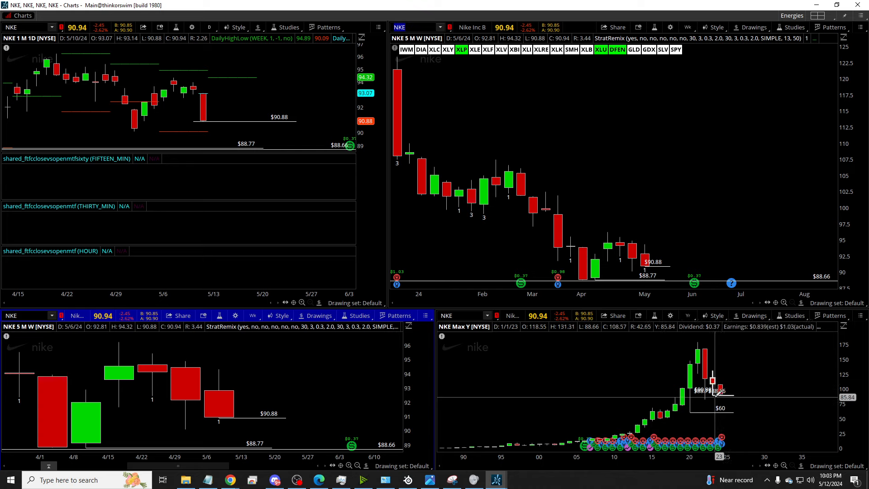
mouse_move(692, 389)
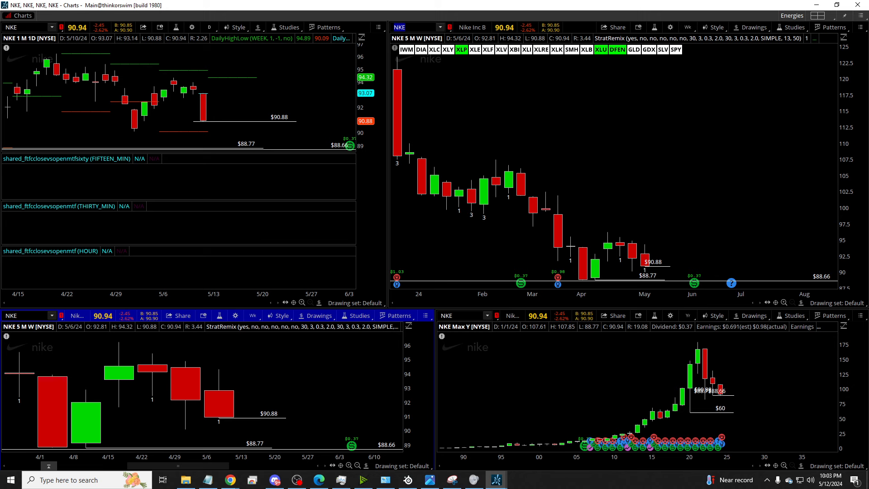
type("ONON")
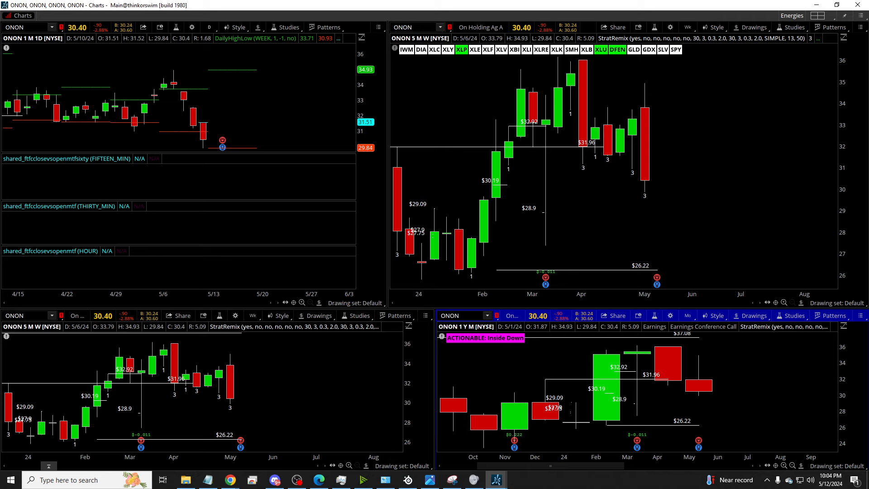
type("UAA")
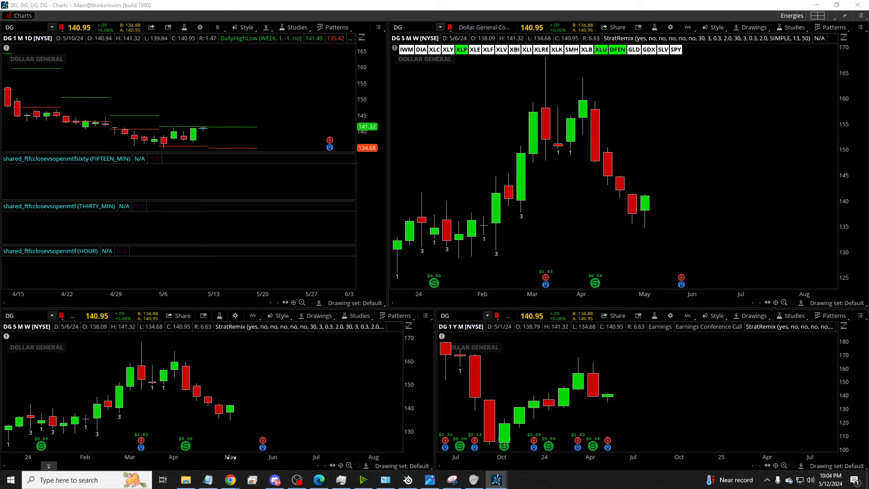
mouse_move(196, 388)
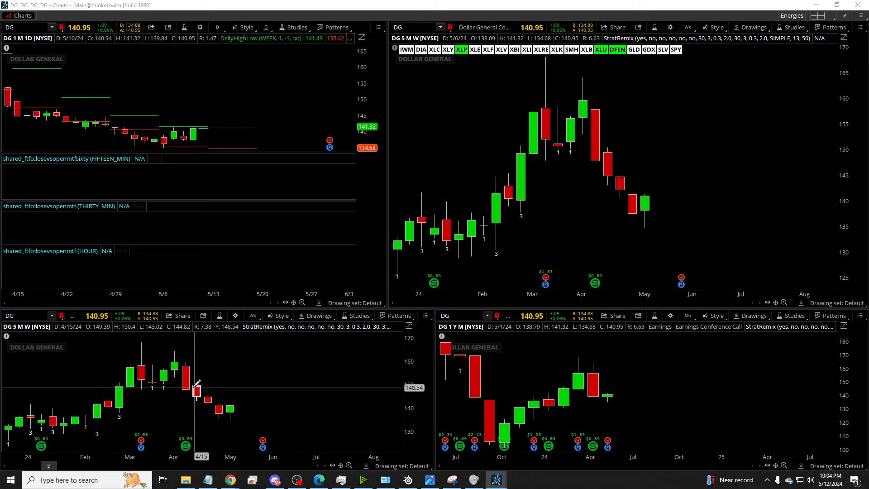
mouse_move(638, 396)
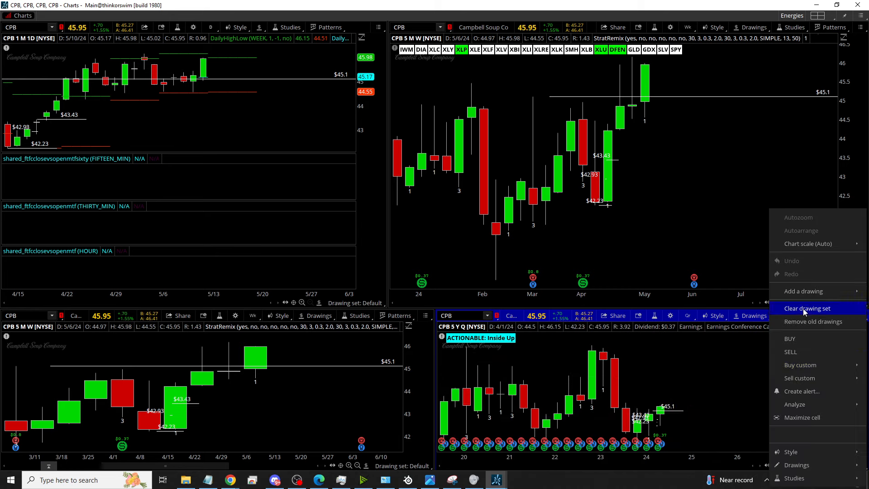
Step: Clear all drawings from the Campbell Soup charts and adjust the chart view
left_click(807, 308)
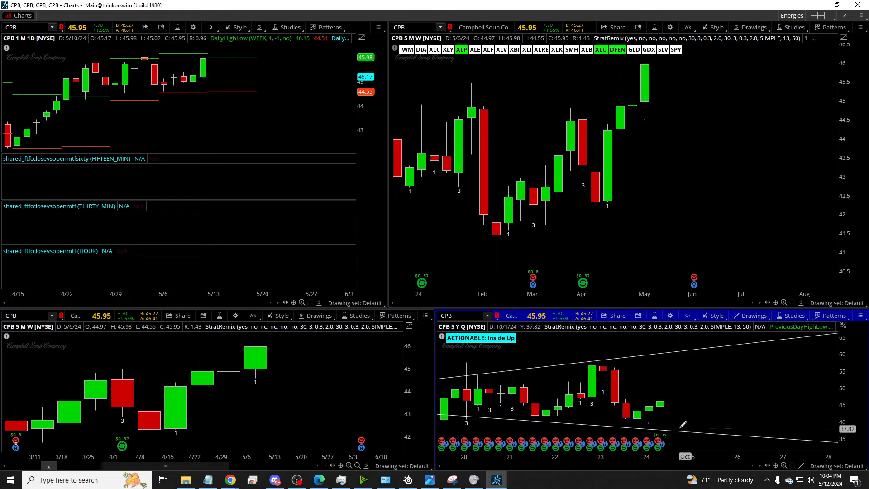
mouse_move(677, 358)
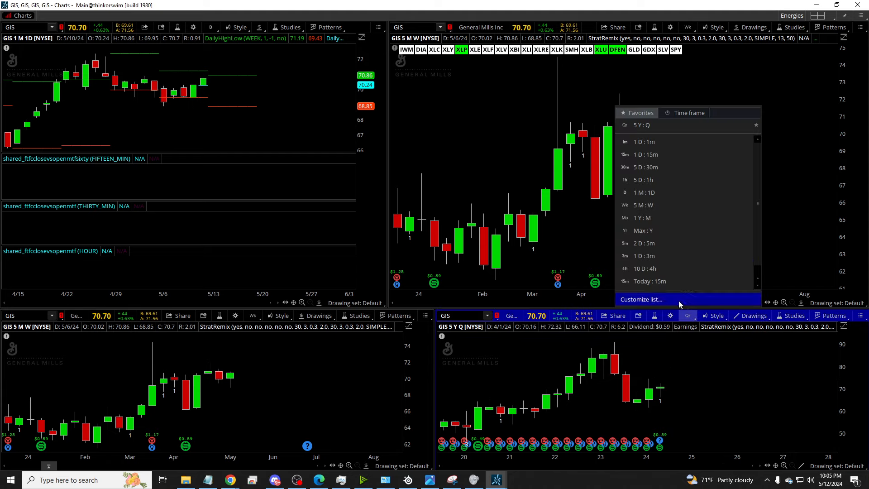
left_click(643, 218)
type("KR")
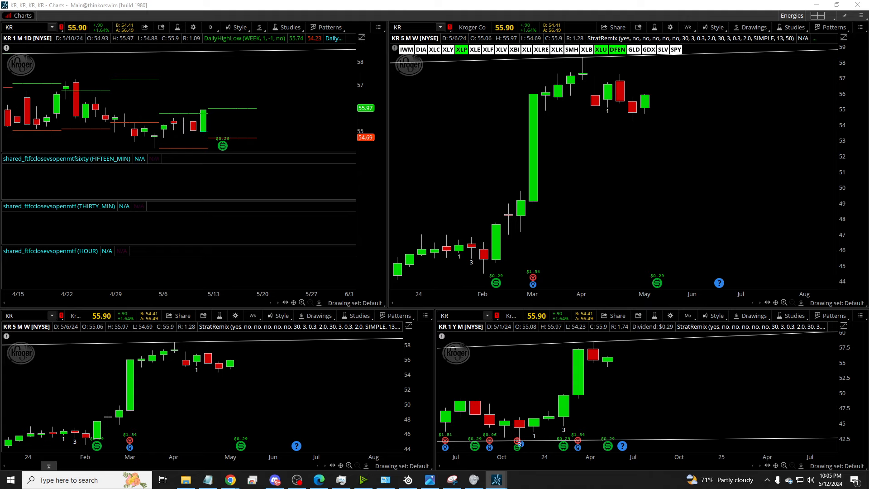
mouse_move(718, 177)
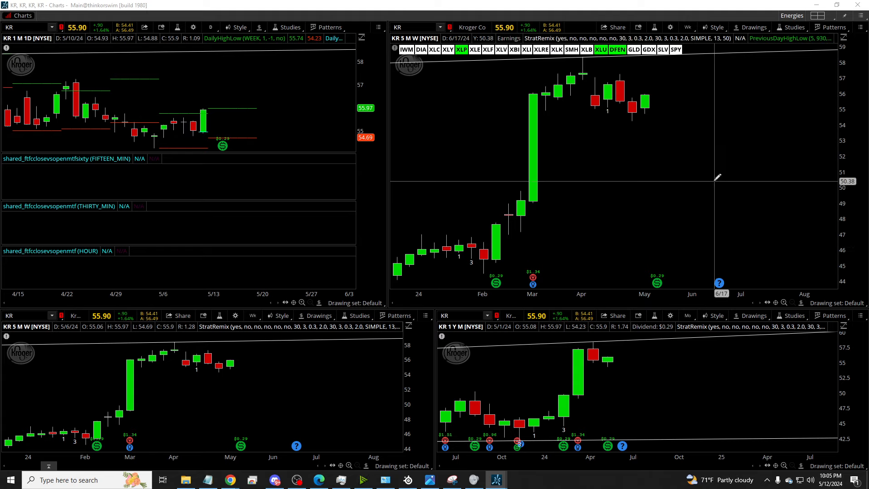
mouse_move(574, 107)
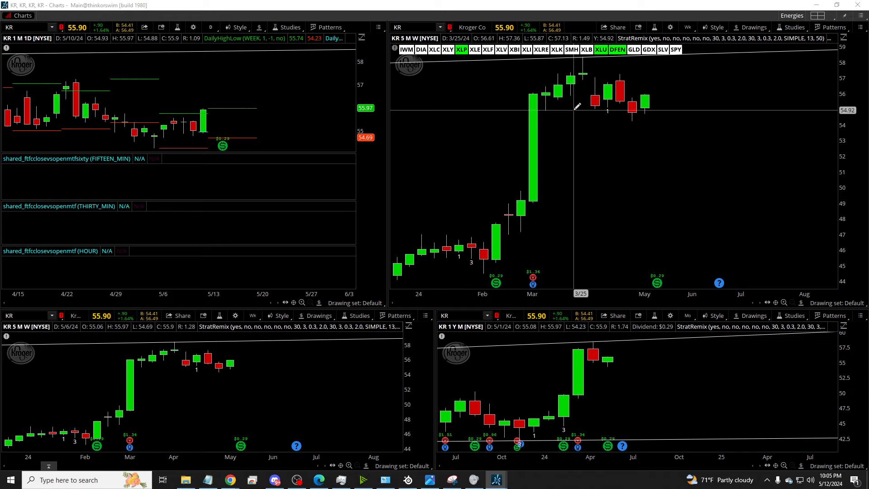
mouse_move(632, 147)
type("COST")
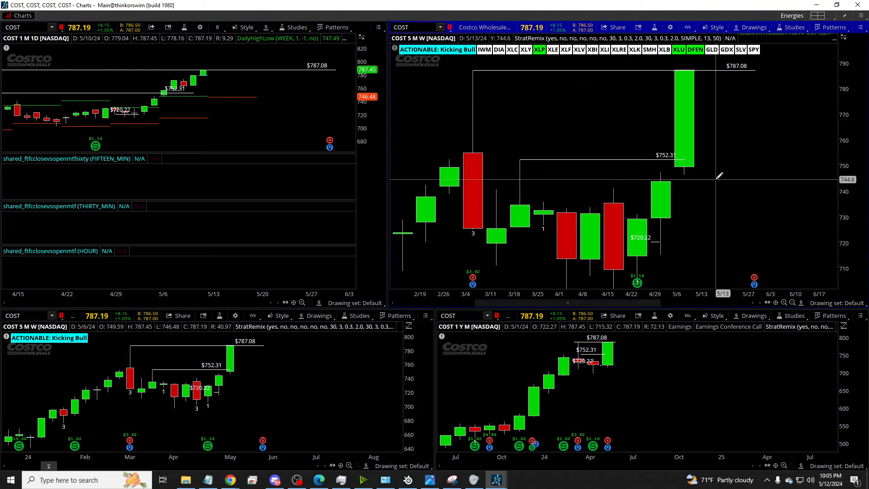
Step: Switch the large COST chart to a 5D : 1h time frame
left_click(688, 27)
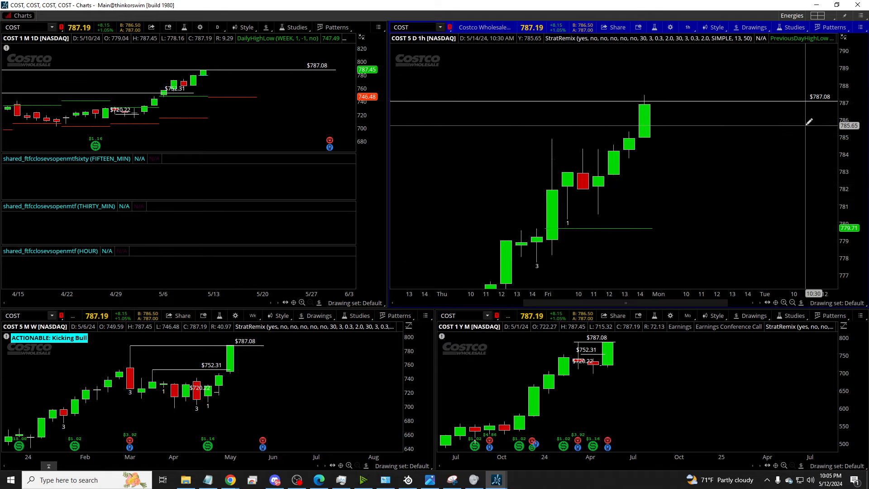
mouse_move(598, 133)
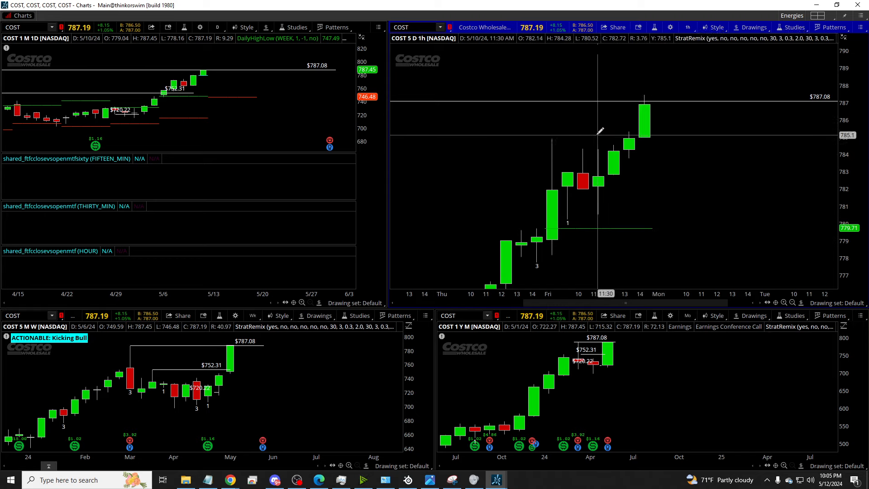
mouse_move(550, 128)
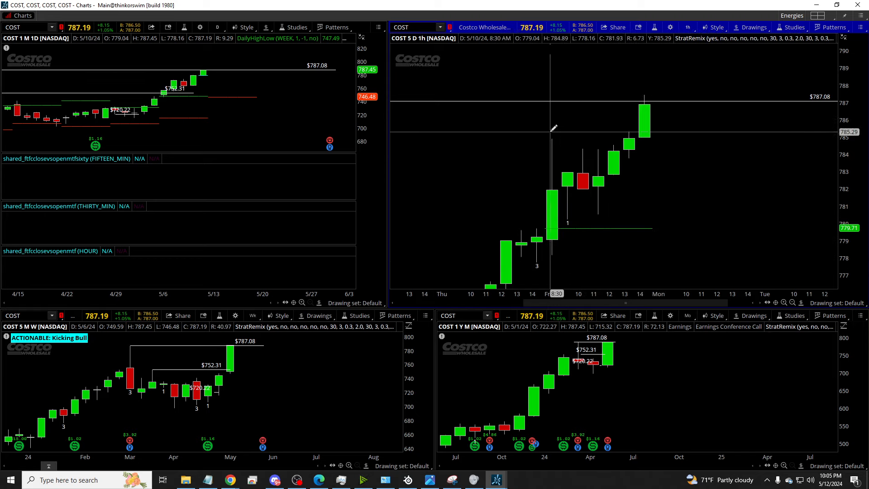
mouse_move(632, 175)
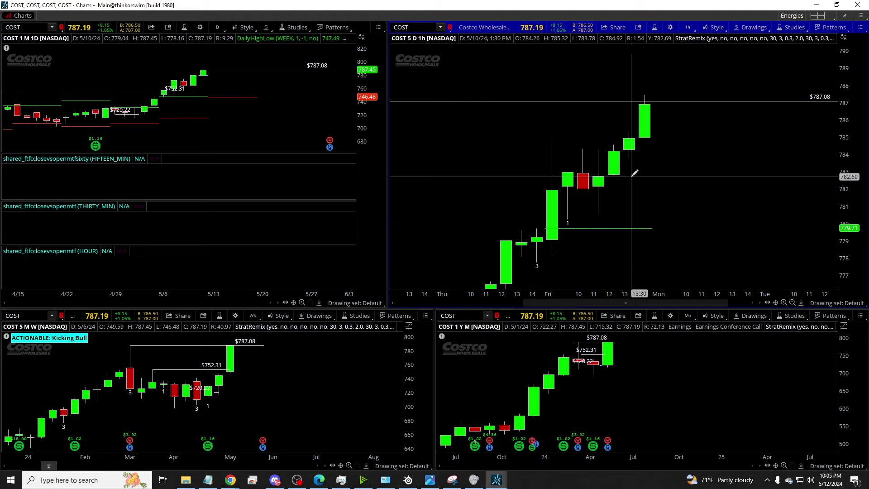
mouse_move(676, 60)
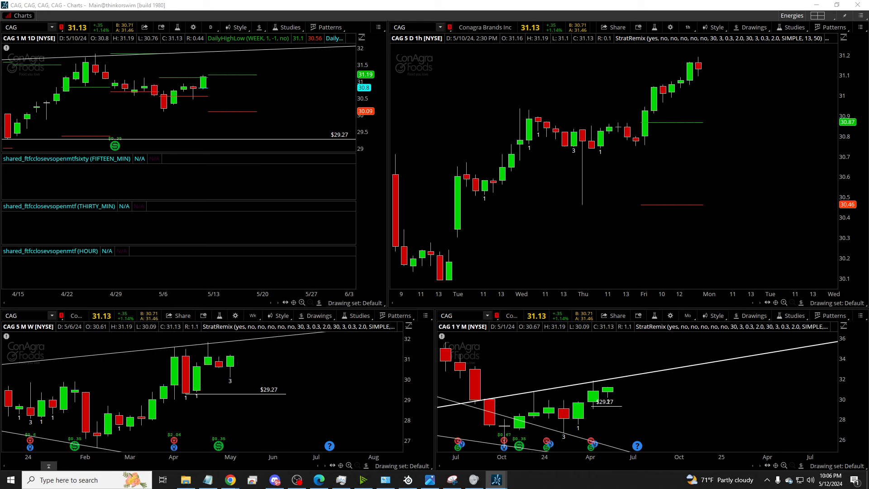
Step: Load HRL and set the large chart to five years of weekly candles
type("HRL")
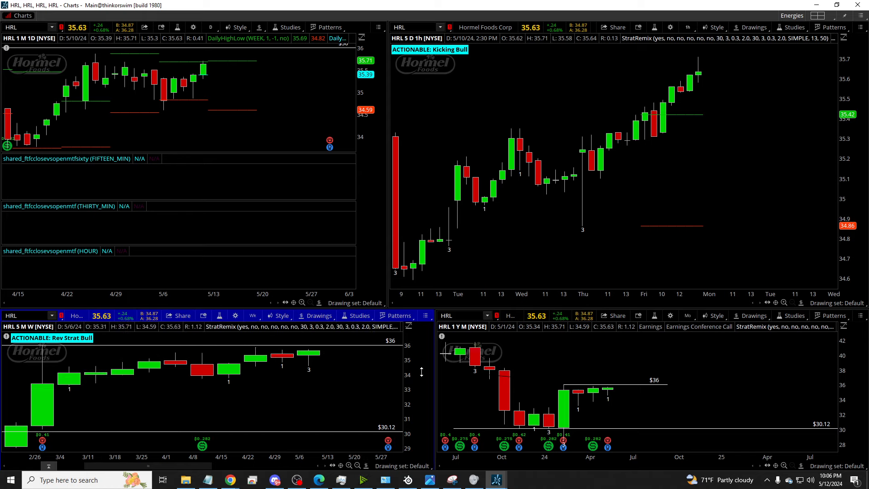
mouse_move(612, 365)
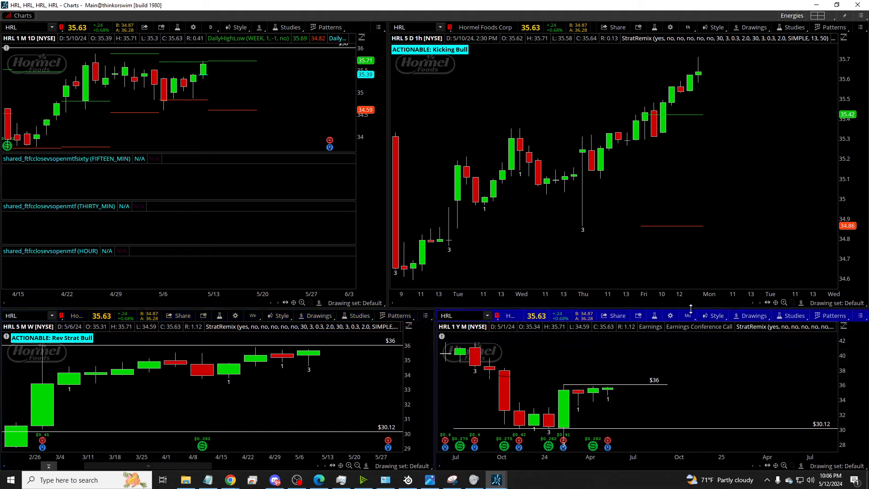
left_click(688, 27)
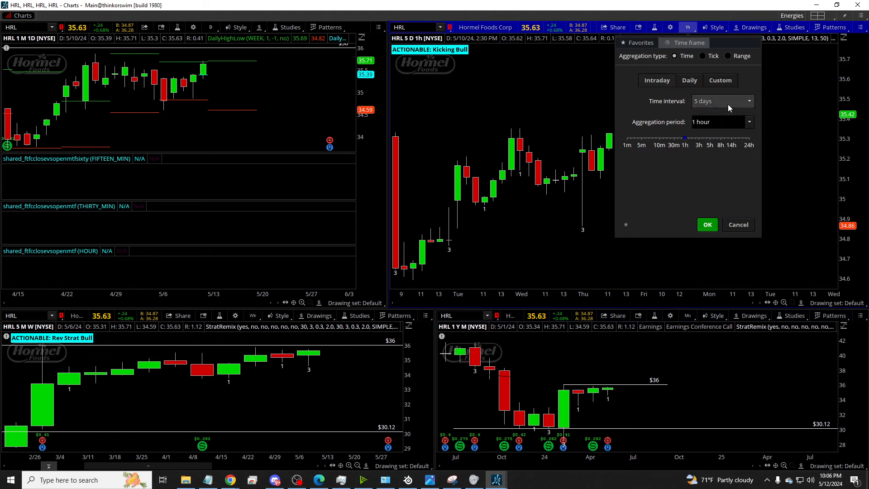
left_click(707, 225)
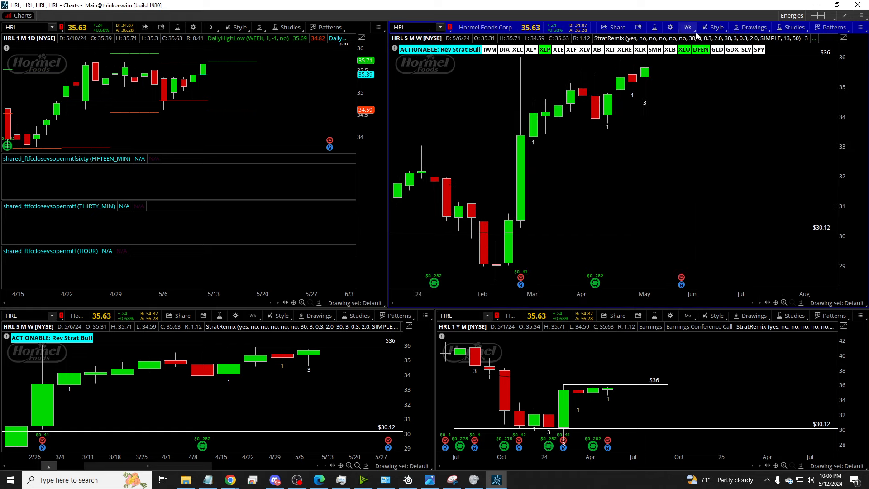
left_click(687, 26)
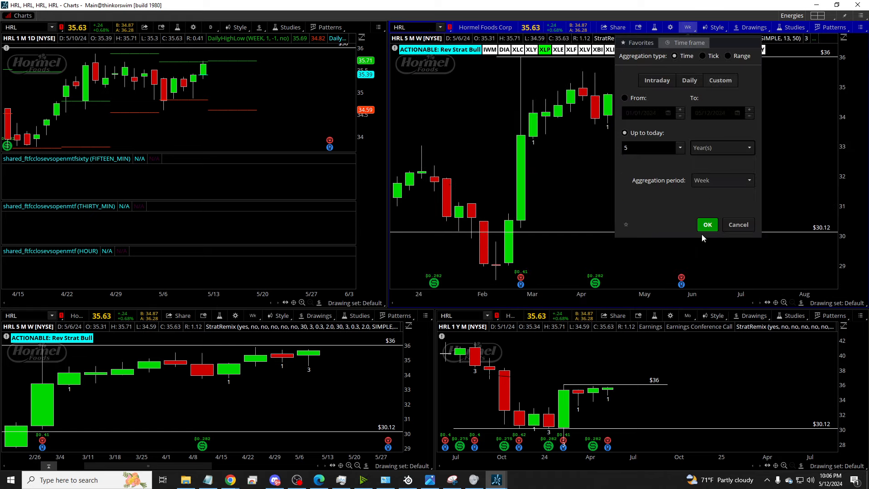
left_click(708, 225)
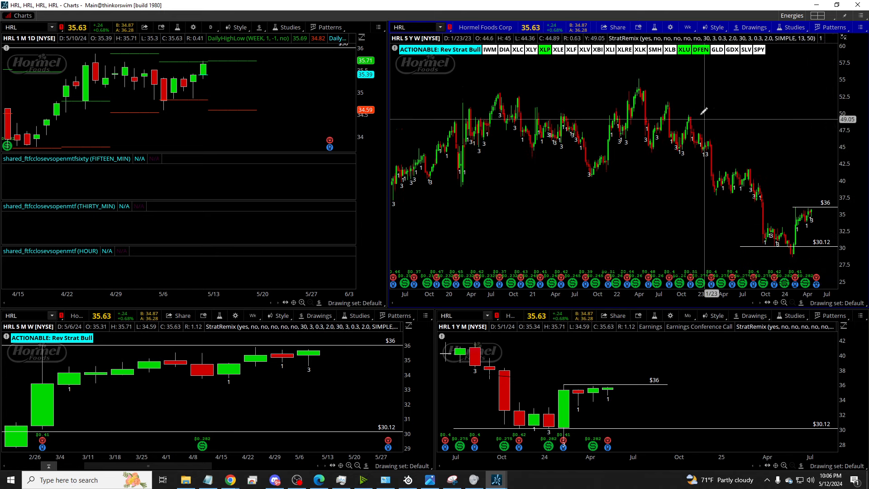
mouse_move(816, 209)
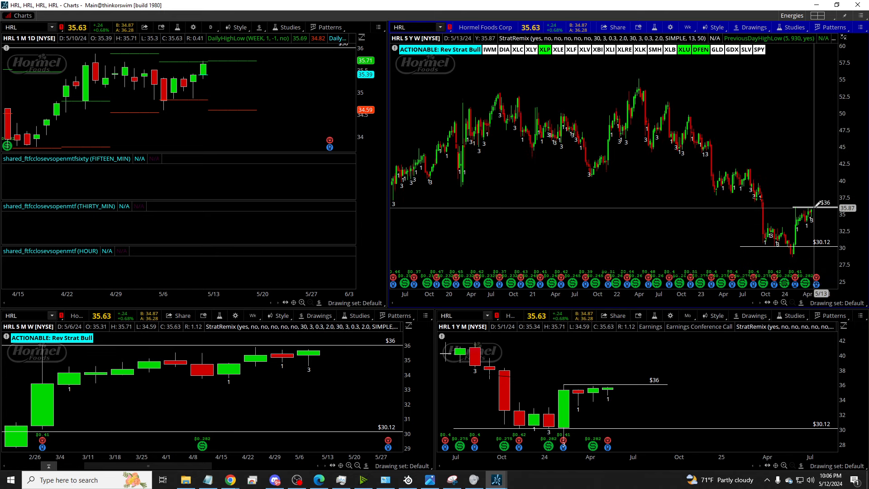
Step: Autozoom the large chart to rescale it to recent candles
right_click(770, 151)
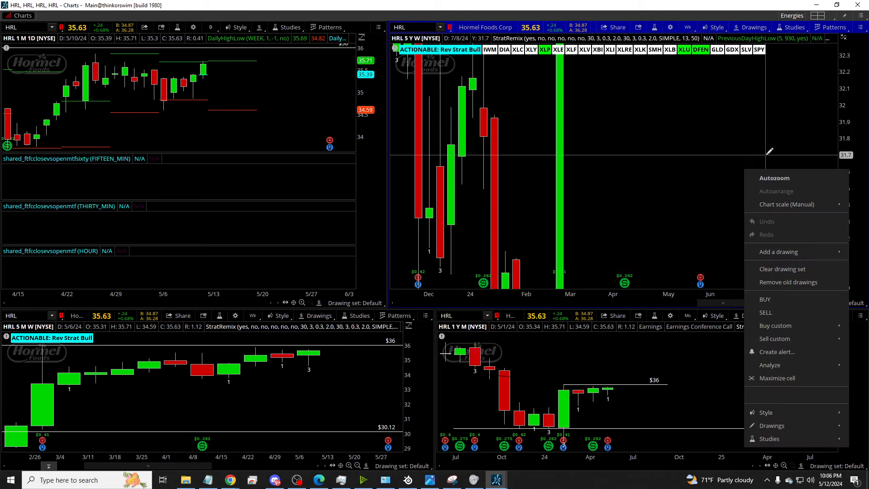
left_click(774, 178)
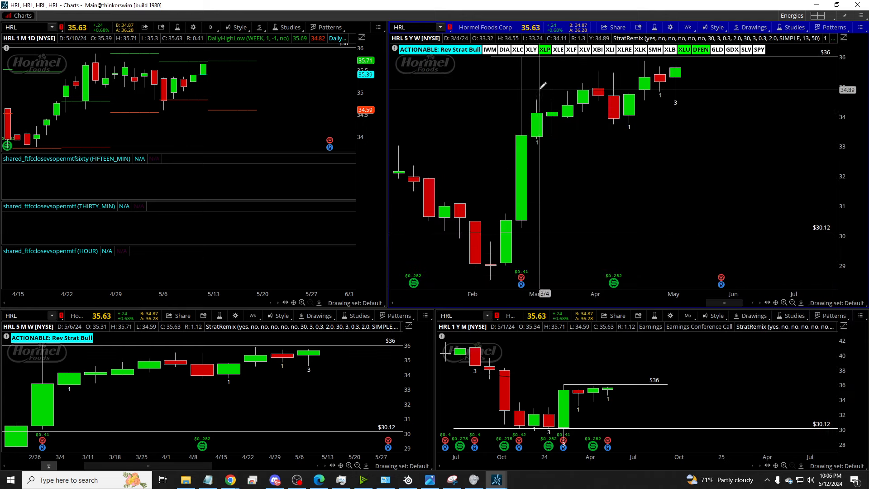
mouse_move(738, 55)
type("WM")
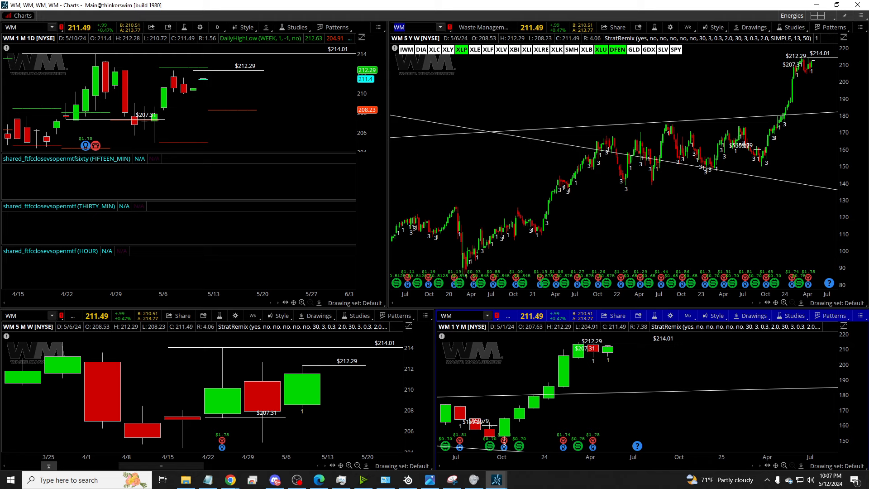
mouse_move(413, 293)
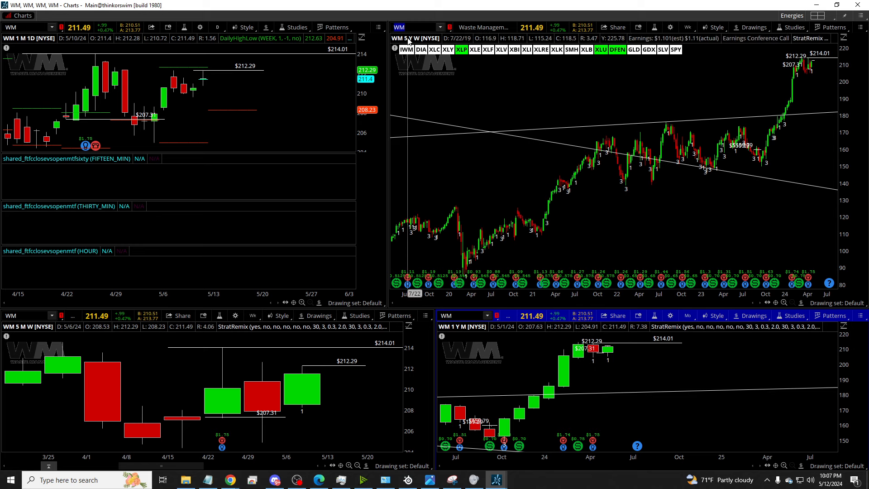
Step: Step the grid through Datadog (DDOG) to CrowdStrike (CRWD)
type("DDOG")
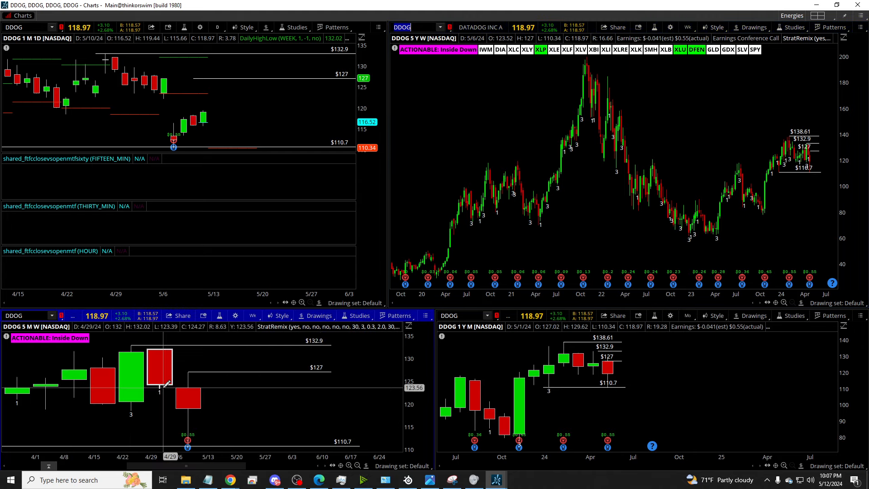
mouse_move(174, 125)
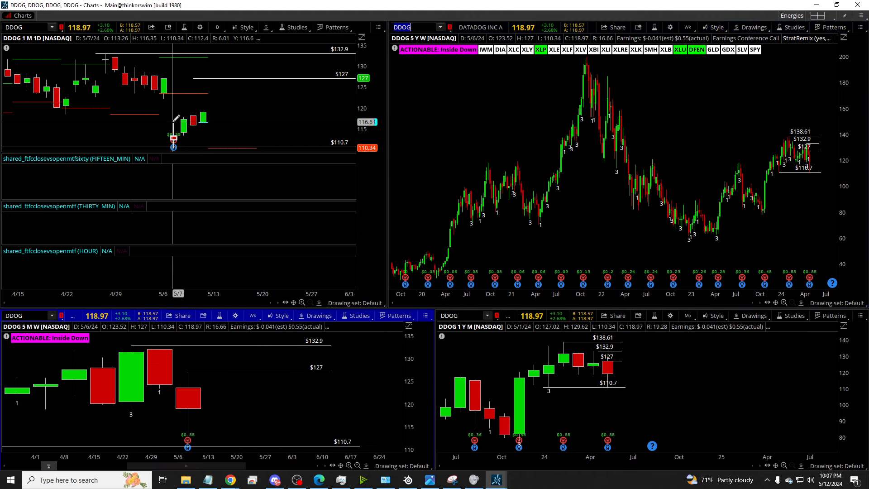
mouse_move(818, 178)
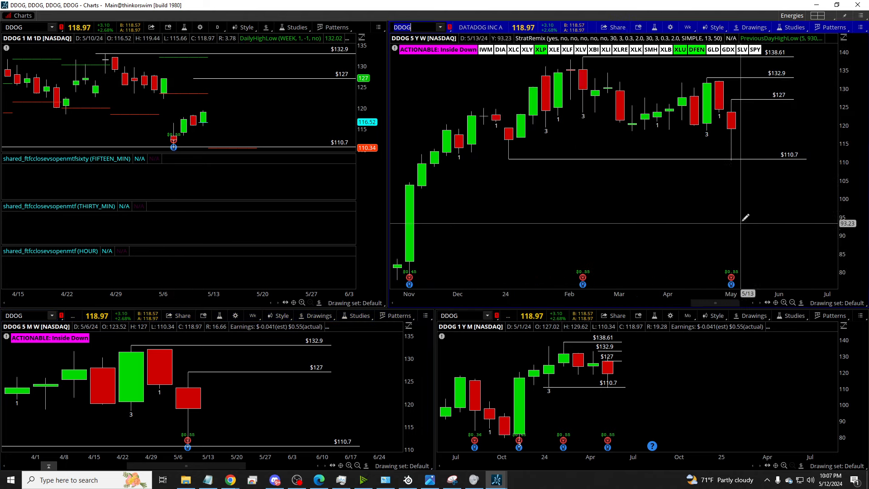
mouse_move(745, 102)
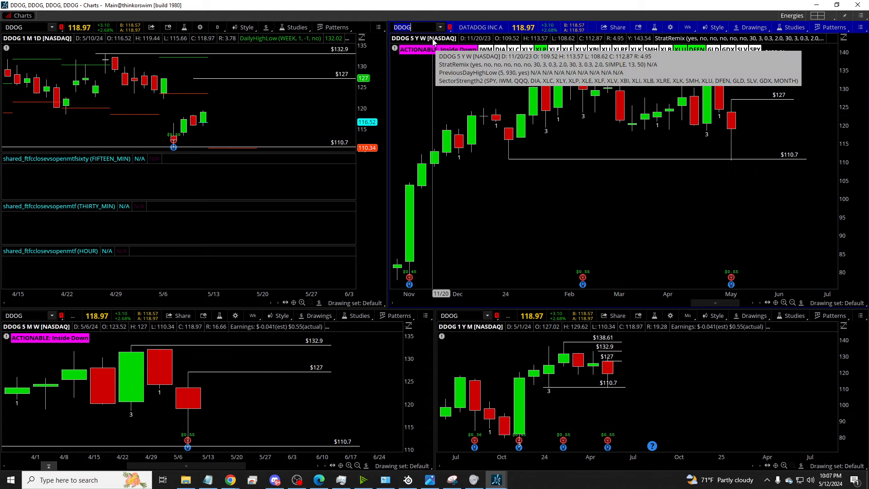
type("CRWD")
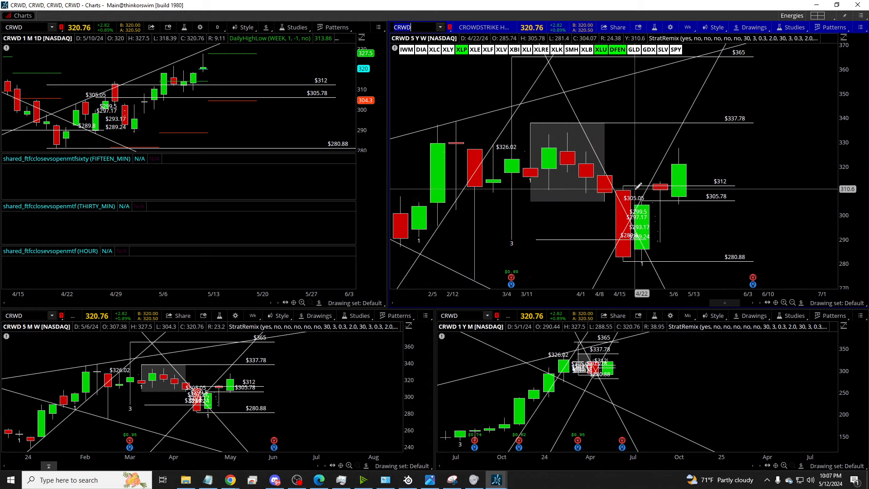
mouse_move(202, 68)
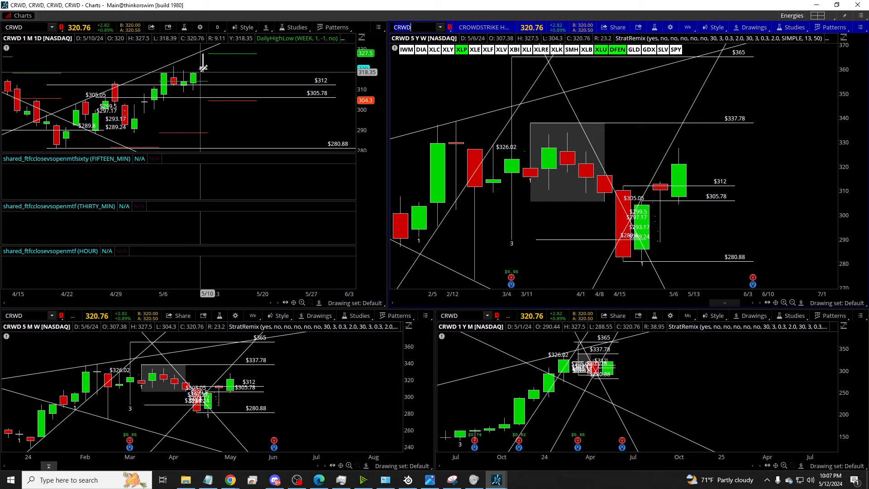